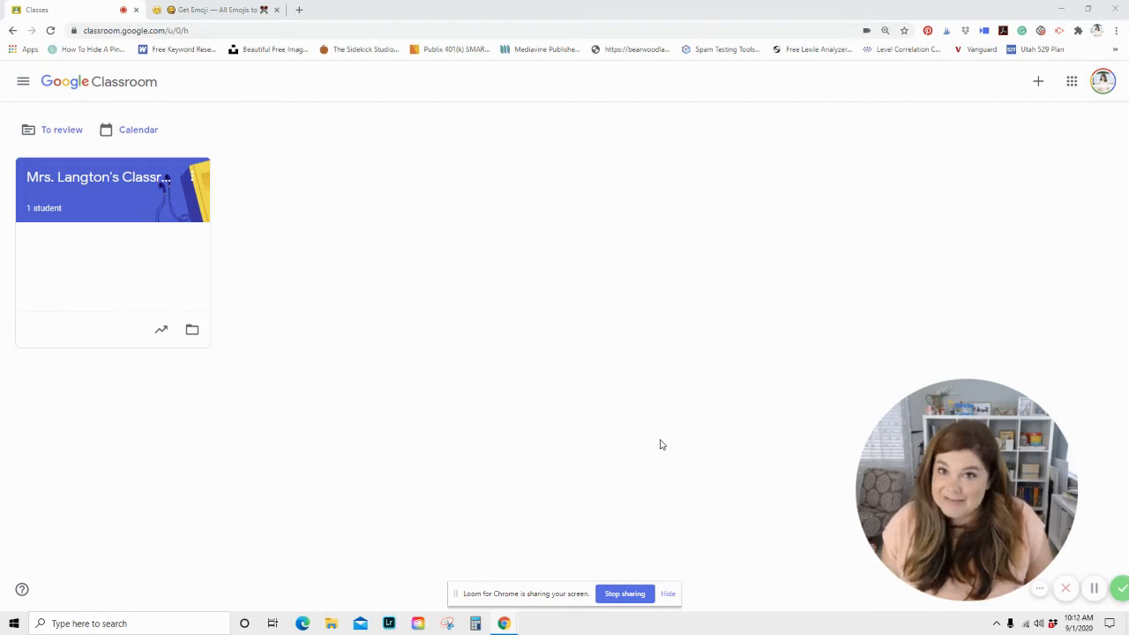
mouse_move(362, 366)
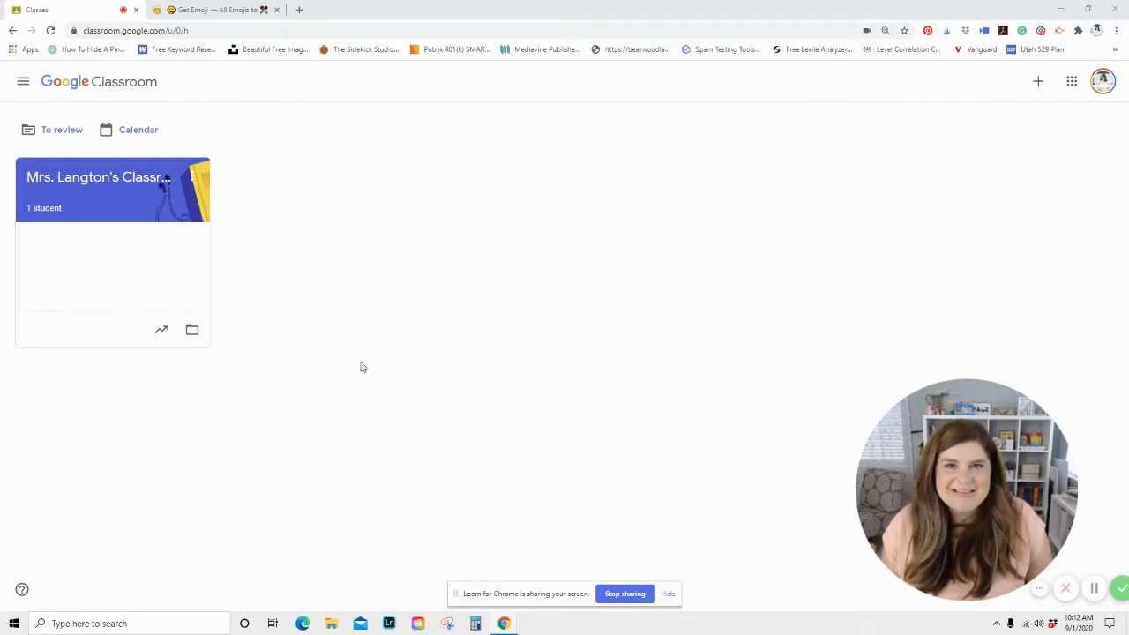
Open Mrs. Langton's Classroom from the Classes home page to show its Stream
left_click(97, 176)
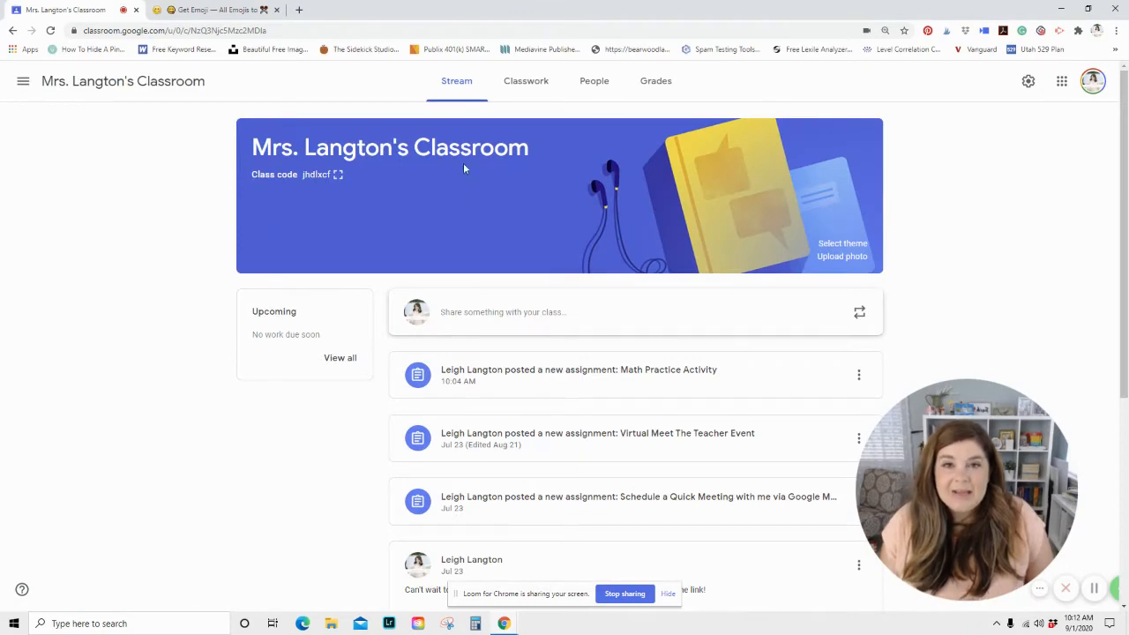
mouse_move(697, 496)
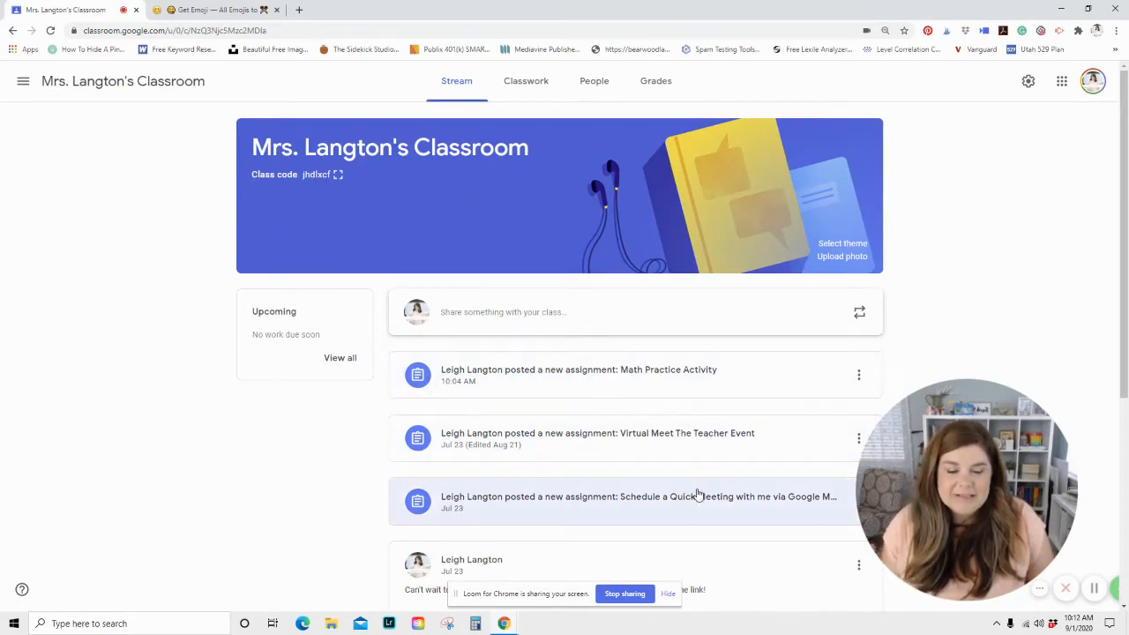
mouse_move(616, 387)
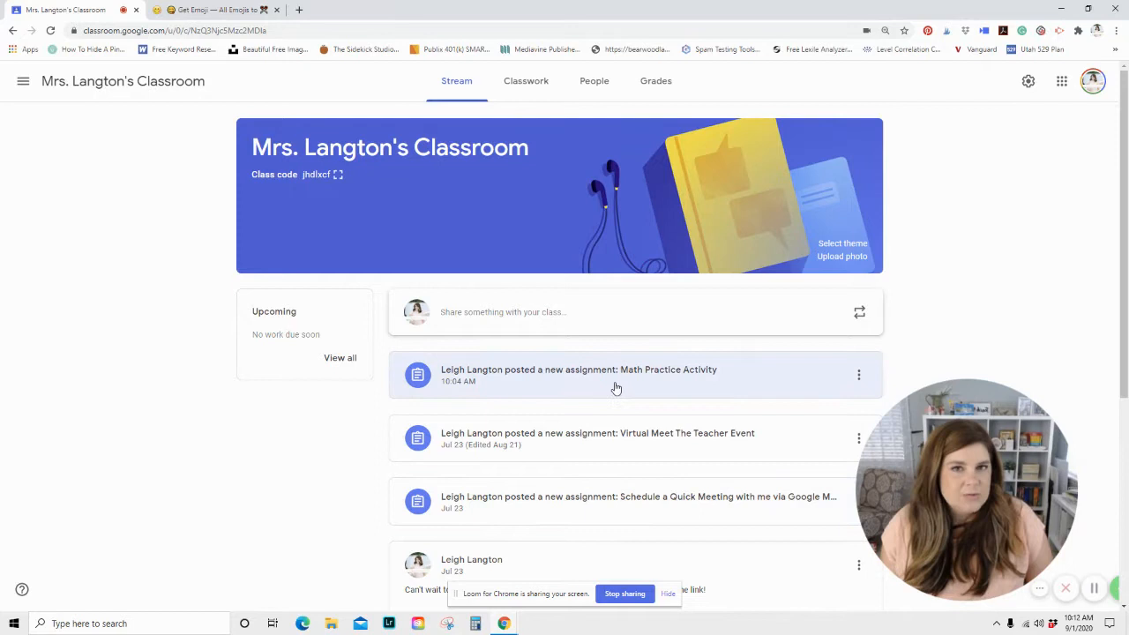
mouse_move(483, 311)
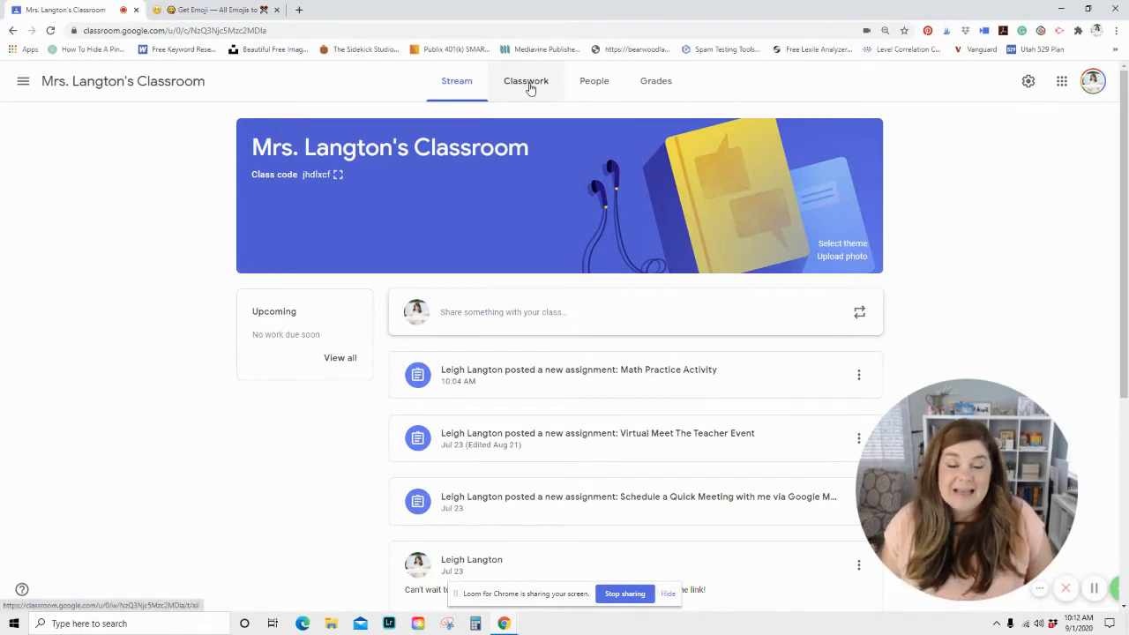
Show the Classwork page, then filter it to the Today's Assignments topic
left_click(526, 81)
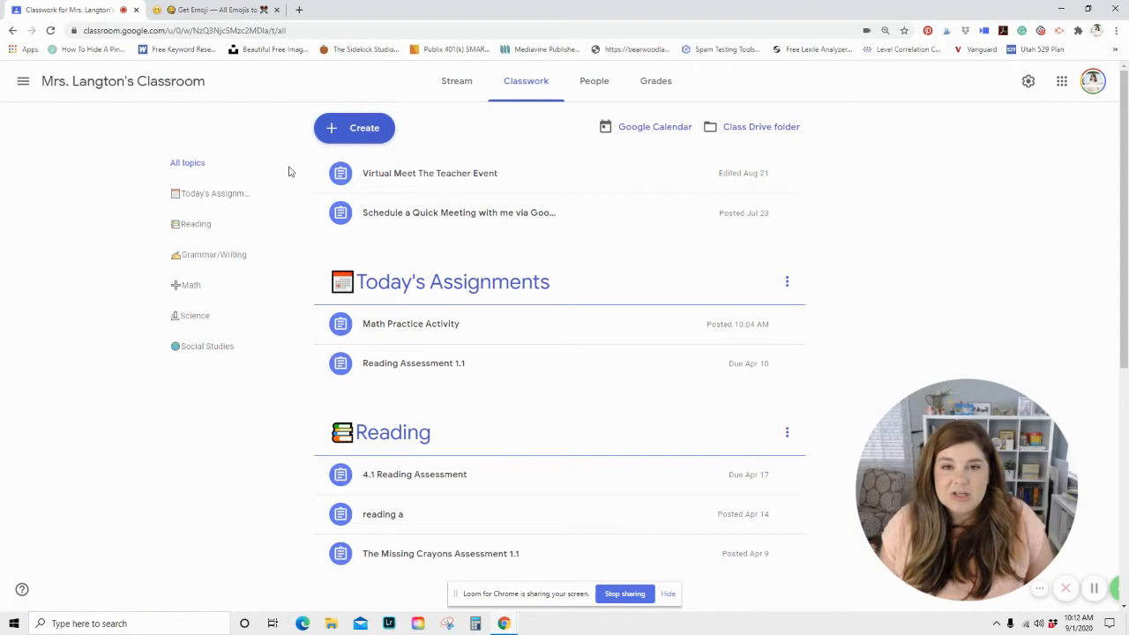
mouse_move(135, 200)
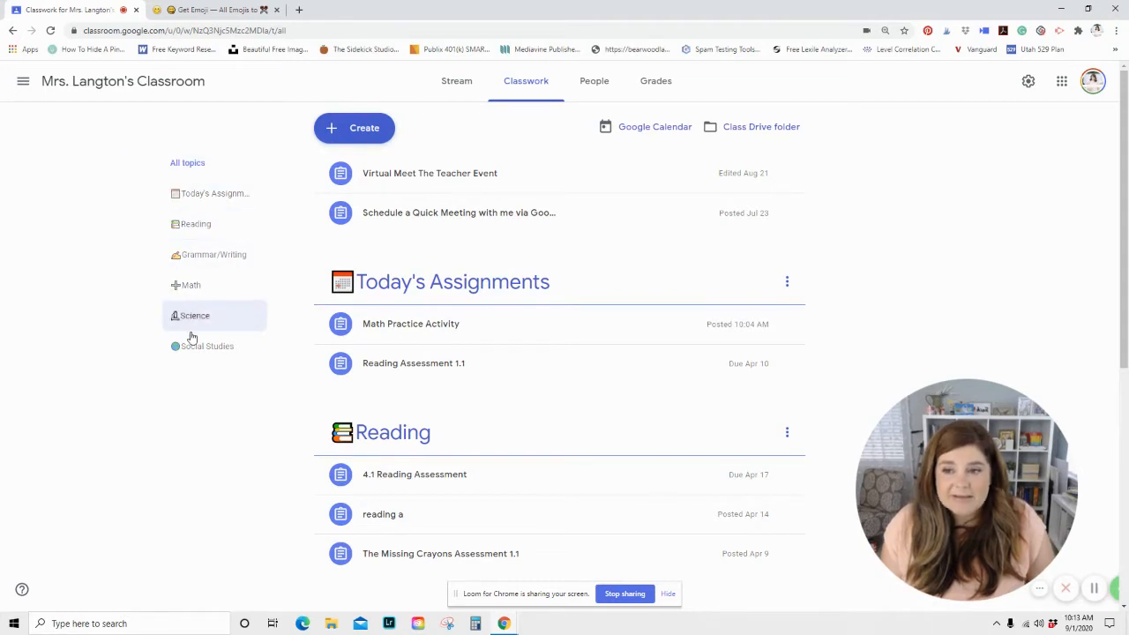
mouse_move(229, 388)
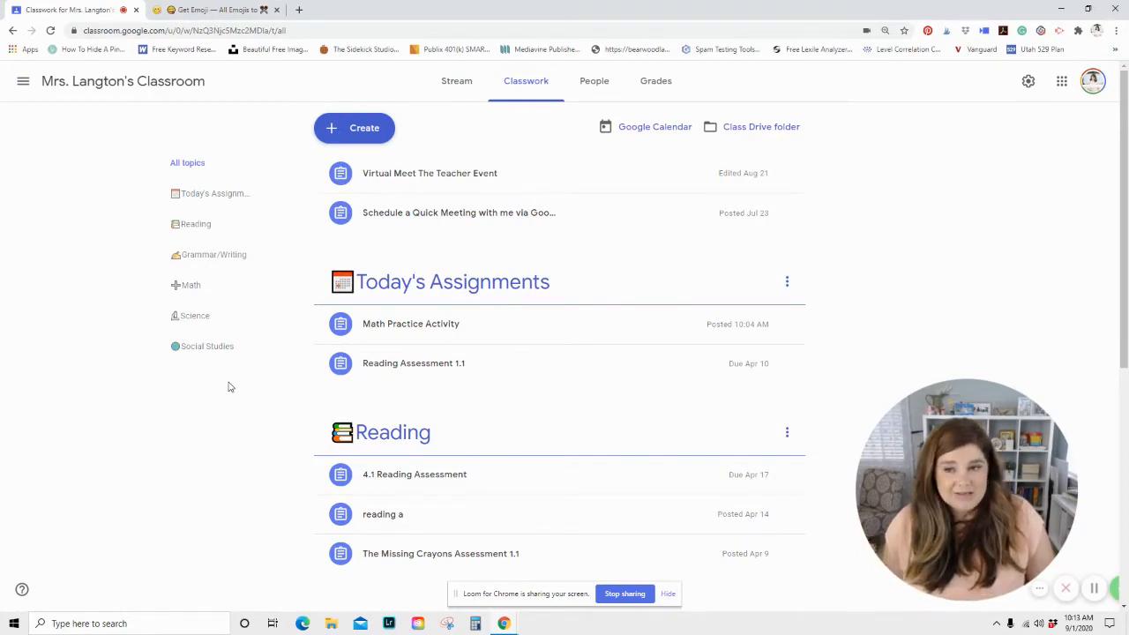
mouse_move(202, 204)
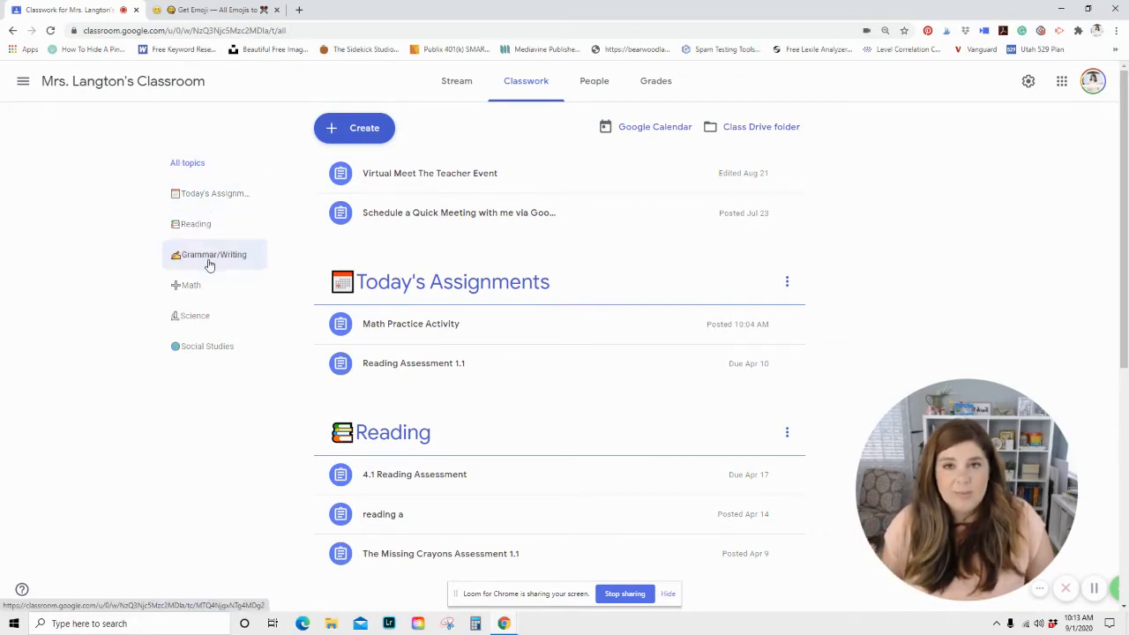
mouse_move(195, 316)
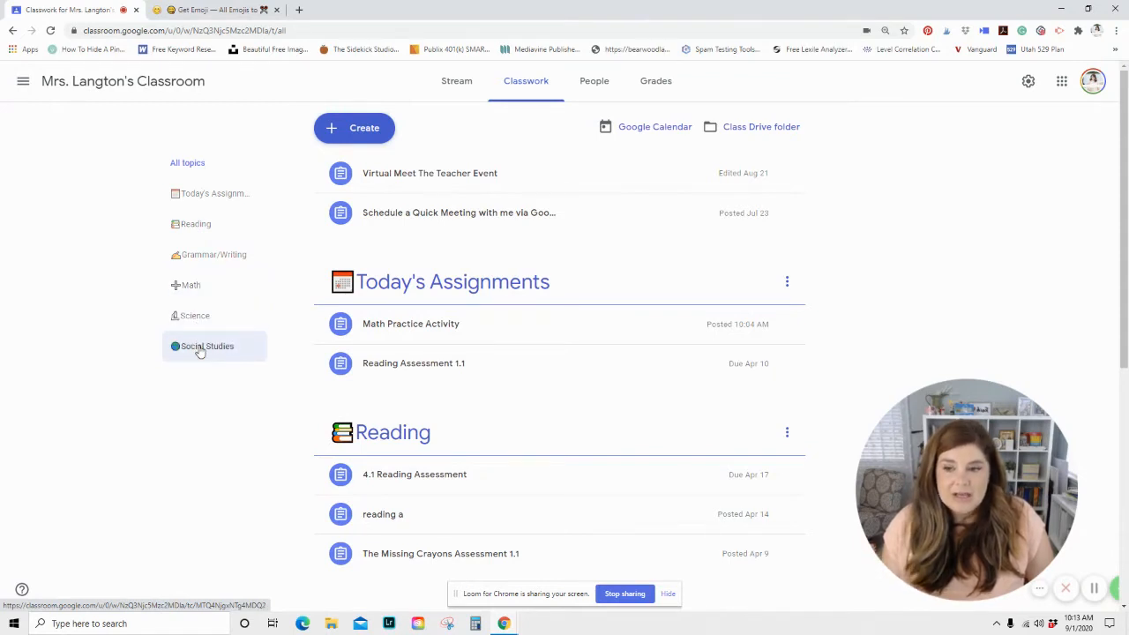
mouse_move(198, 378)
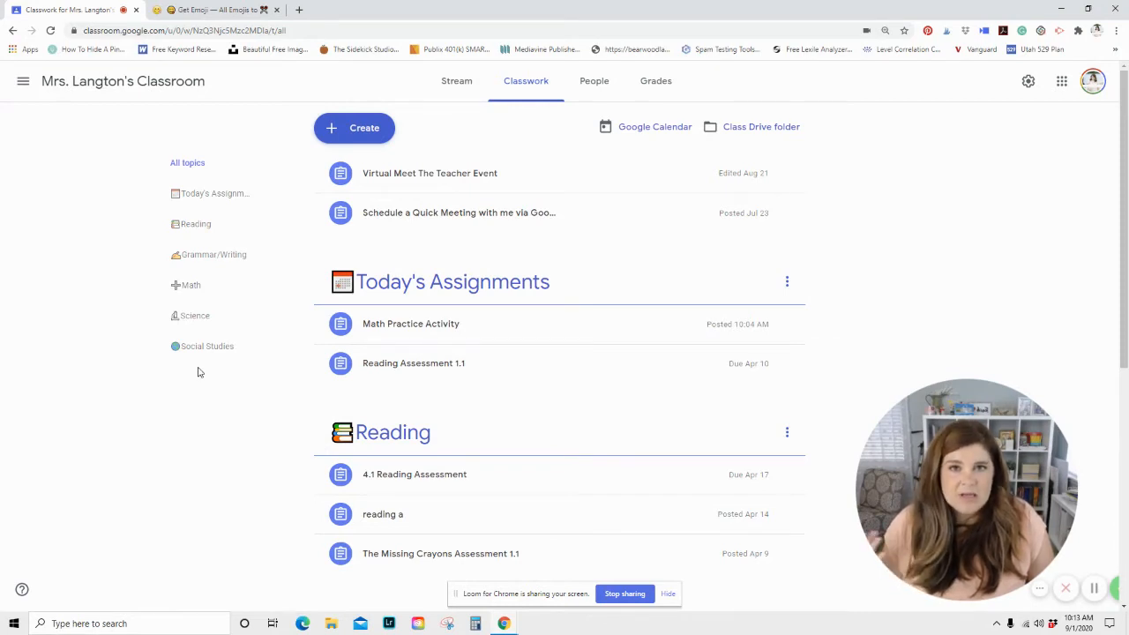
mouse_move(192, 310)
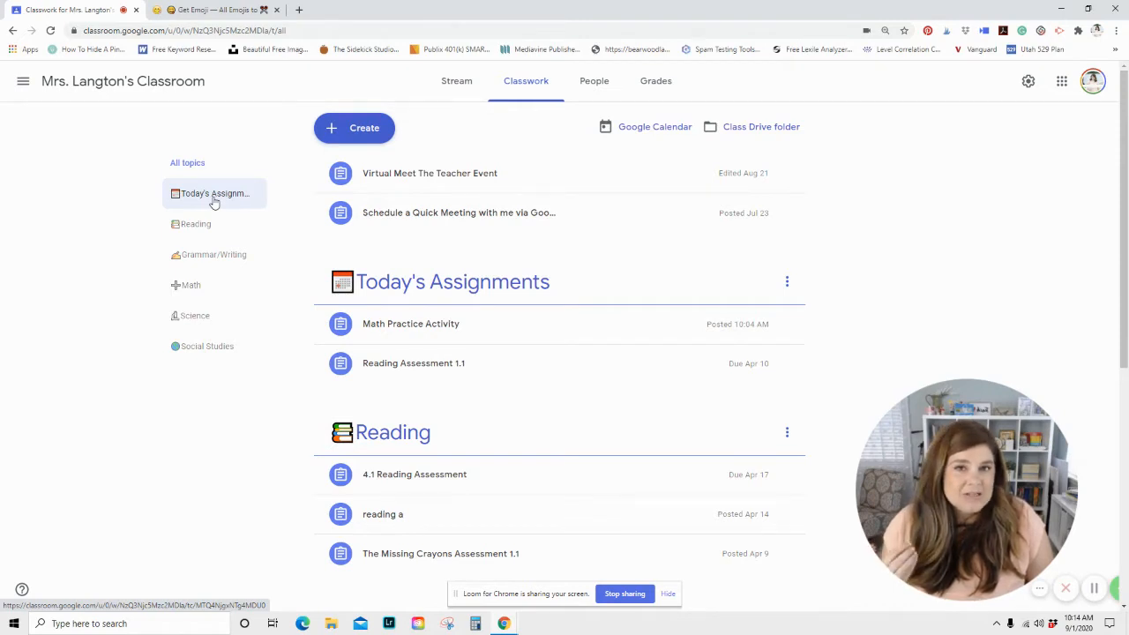
left_click(214, 193)
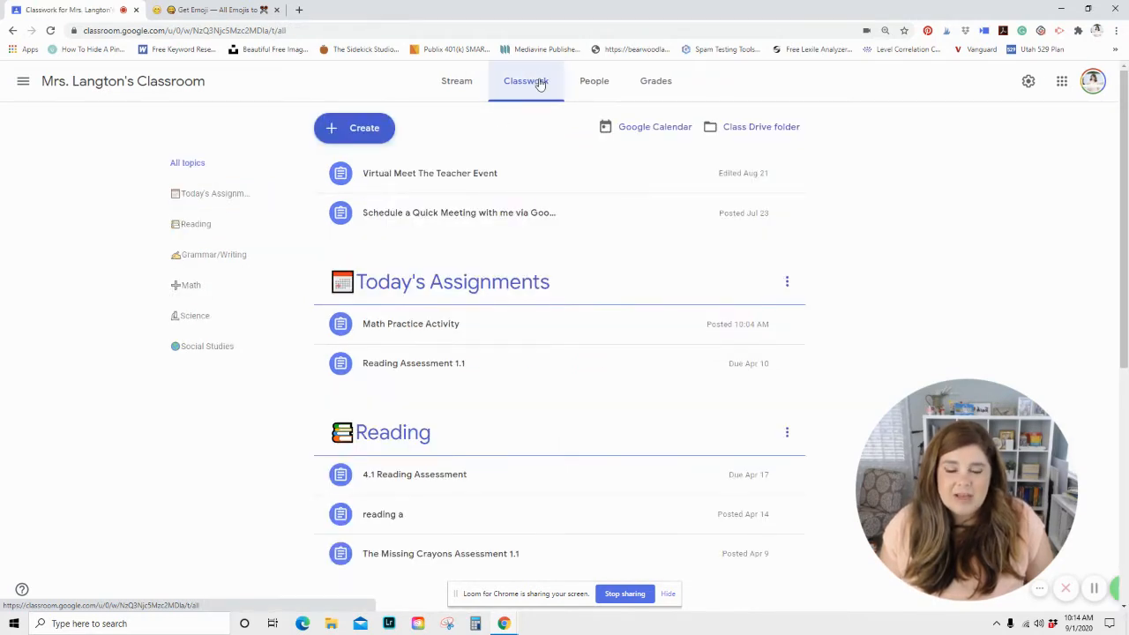
Review the topics and return to the full All topics list of classwork
scroll("down", 3)
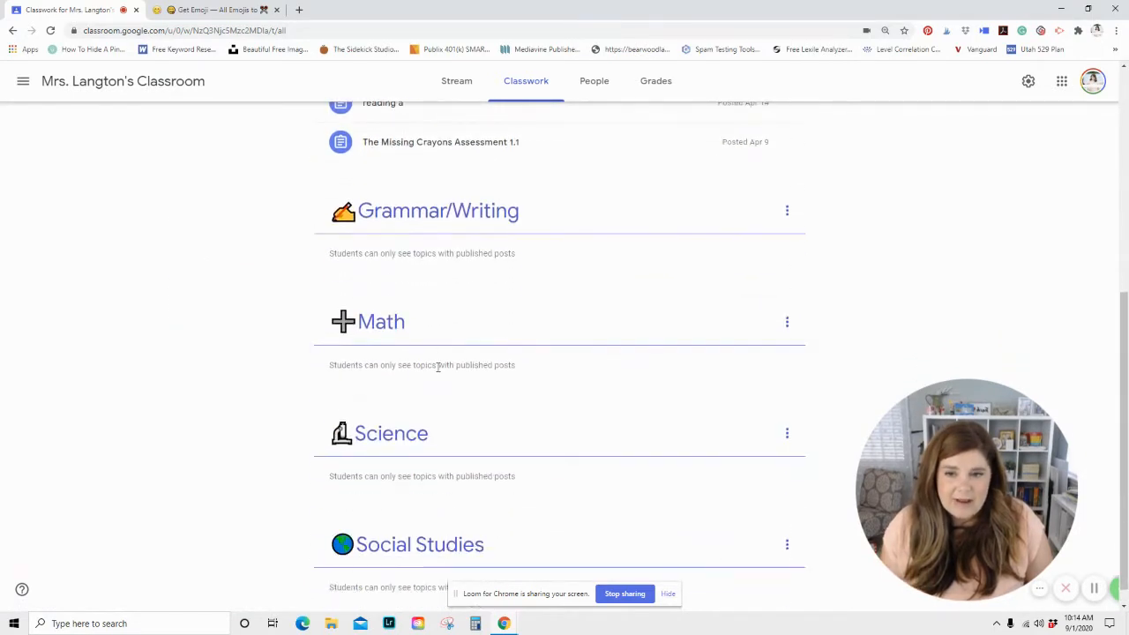
scroll("up", 3)
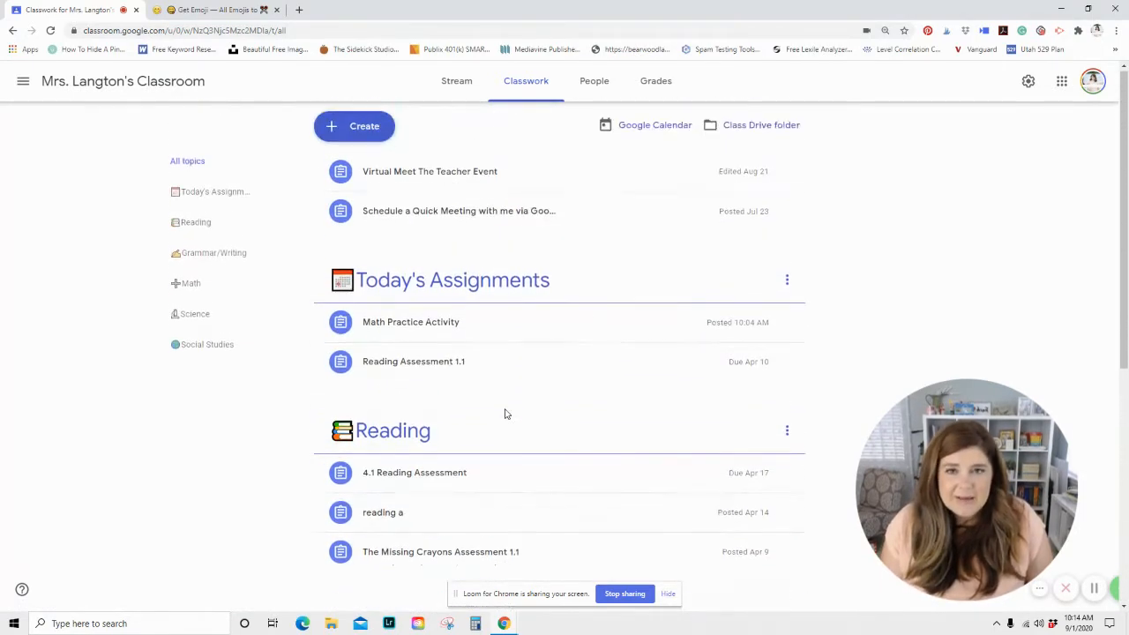
mouse_move(490, 354)
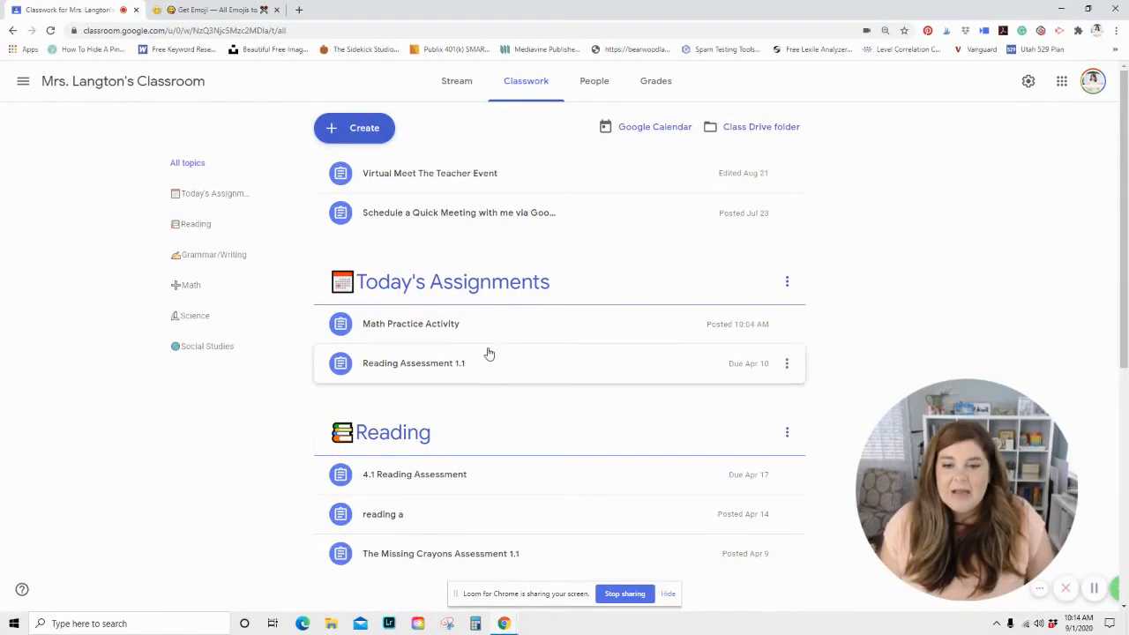
mouse_move(476, 287)
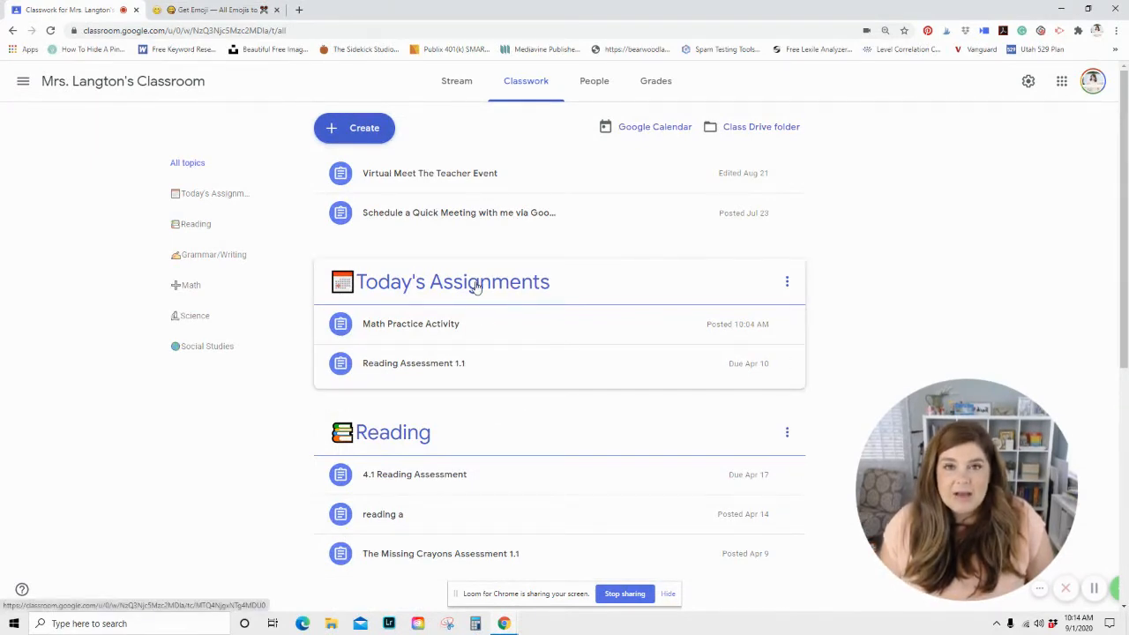
scroll("down", 3)
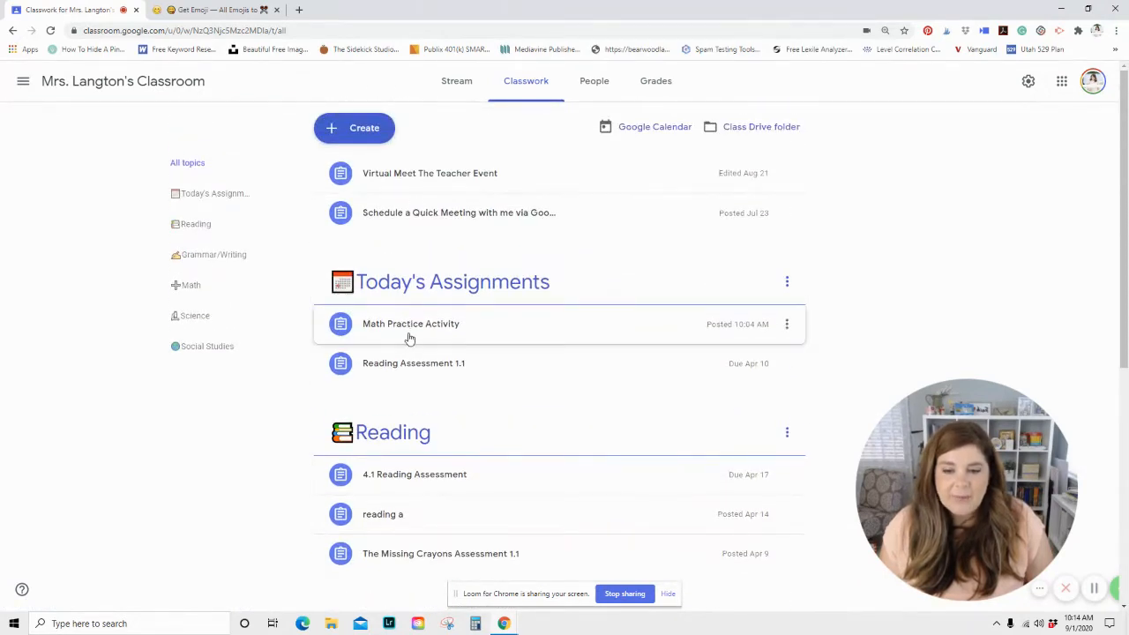
mouse_move(392, 522)
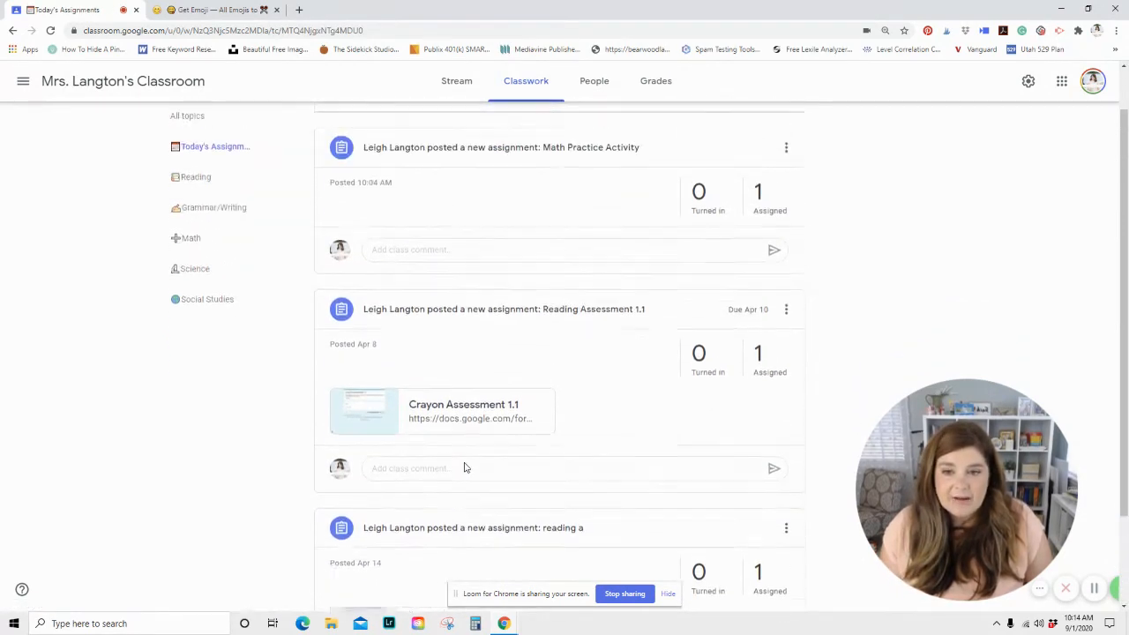
left_click(525, 80)
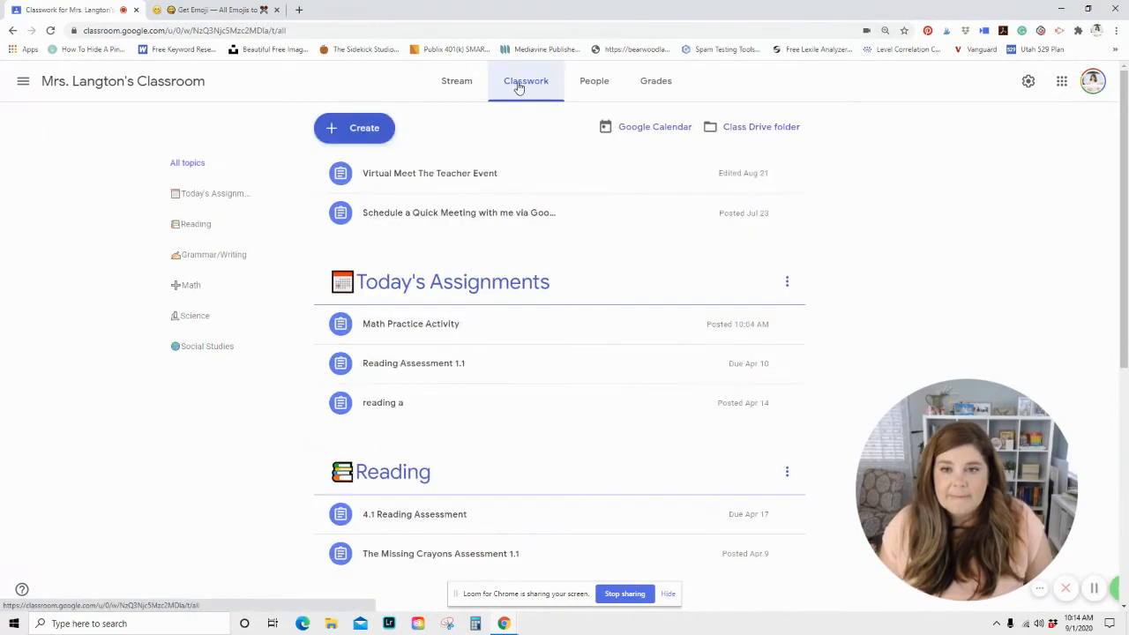
scroll("down", 3)
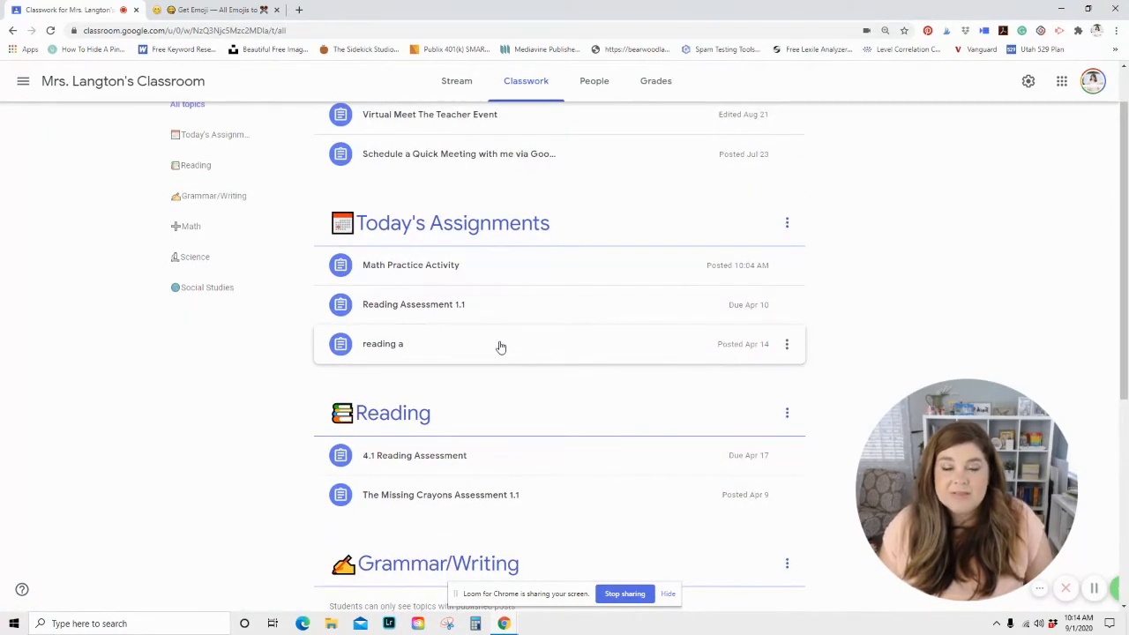
mouse_move(492, 304)
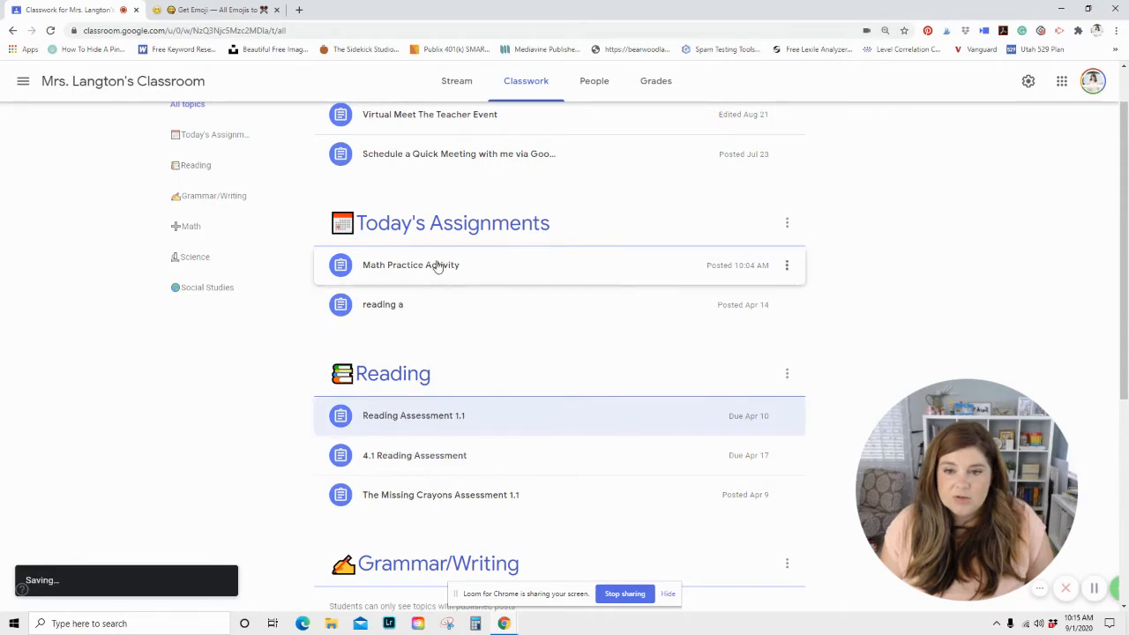
left_click_drag(410, 265, 443, 458)
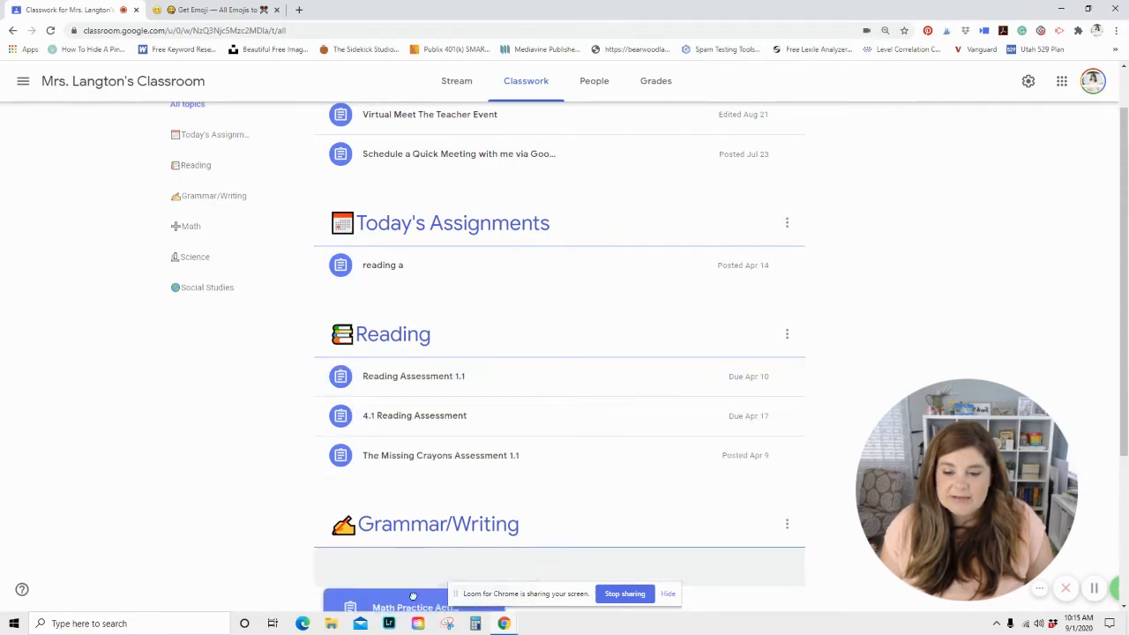
scroll("down", 3)
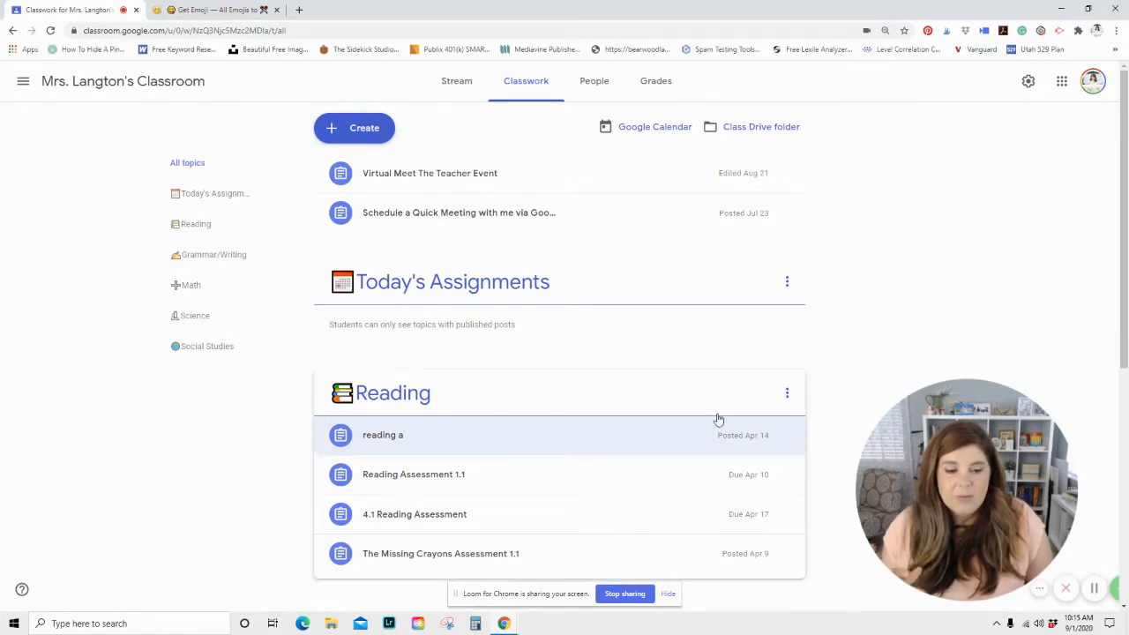
mouse_move(789, 446)
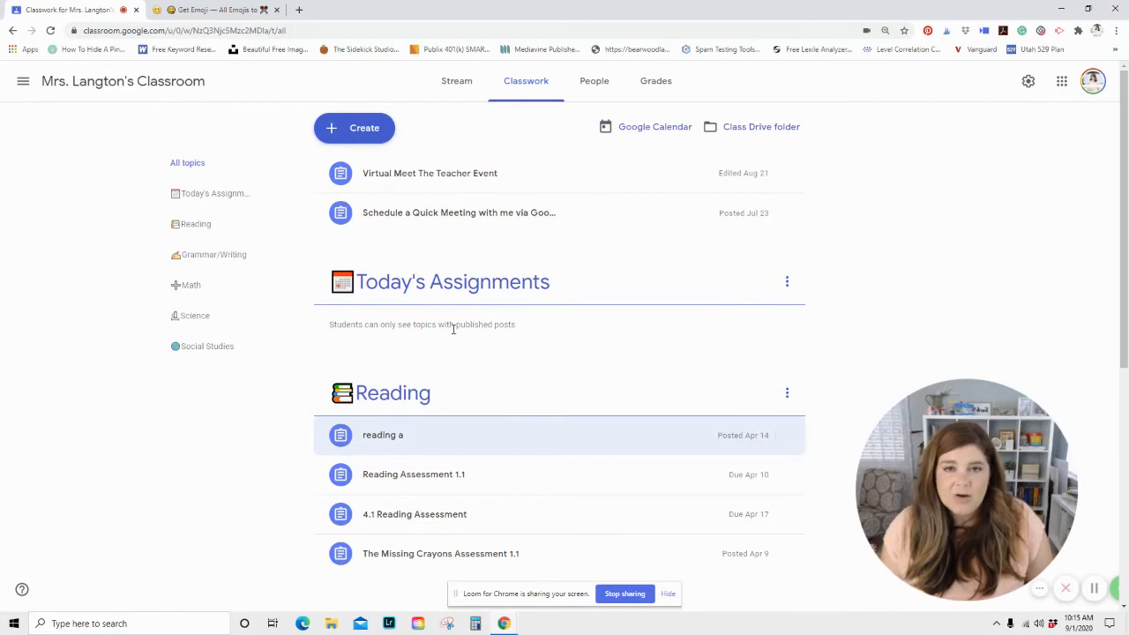
mouse_move(387, 462)
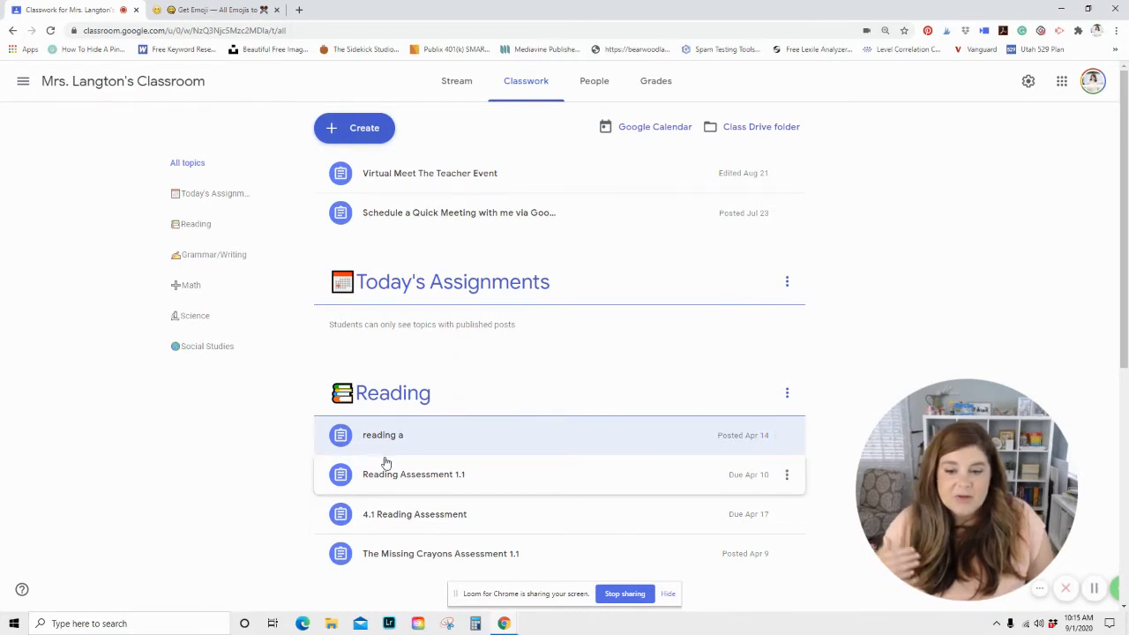
mouse_move(425, 288)
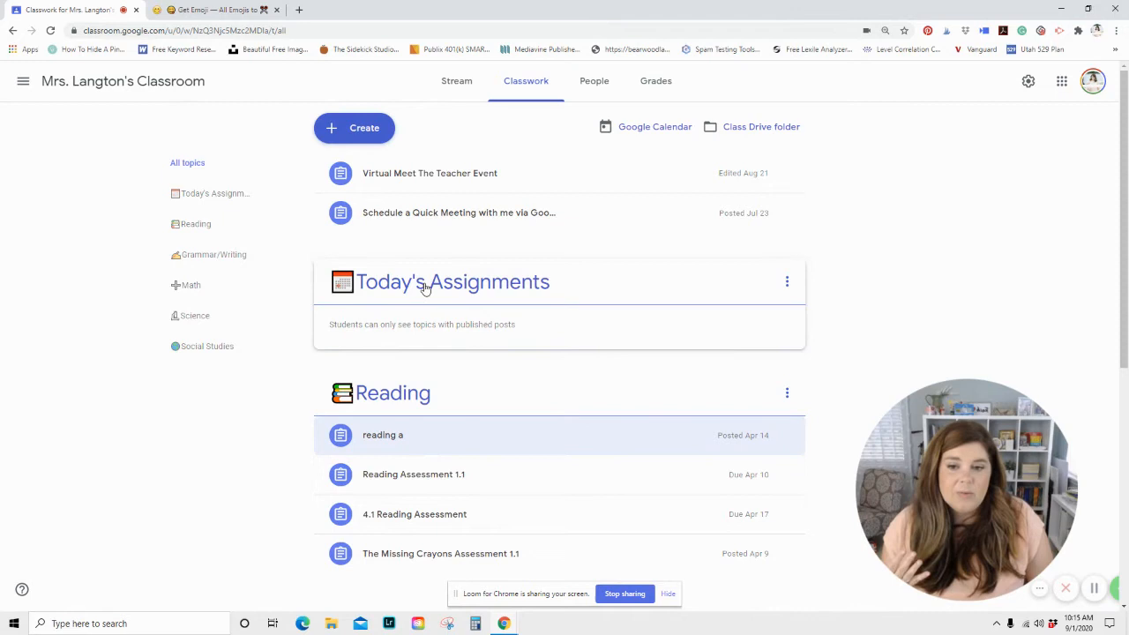
View Today's Assignments alone, return to all topics, and reorder Reading Assessment 1.1 above reading a
left_click(452, 281)
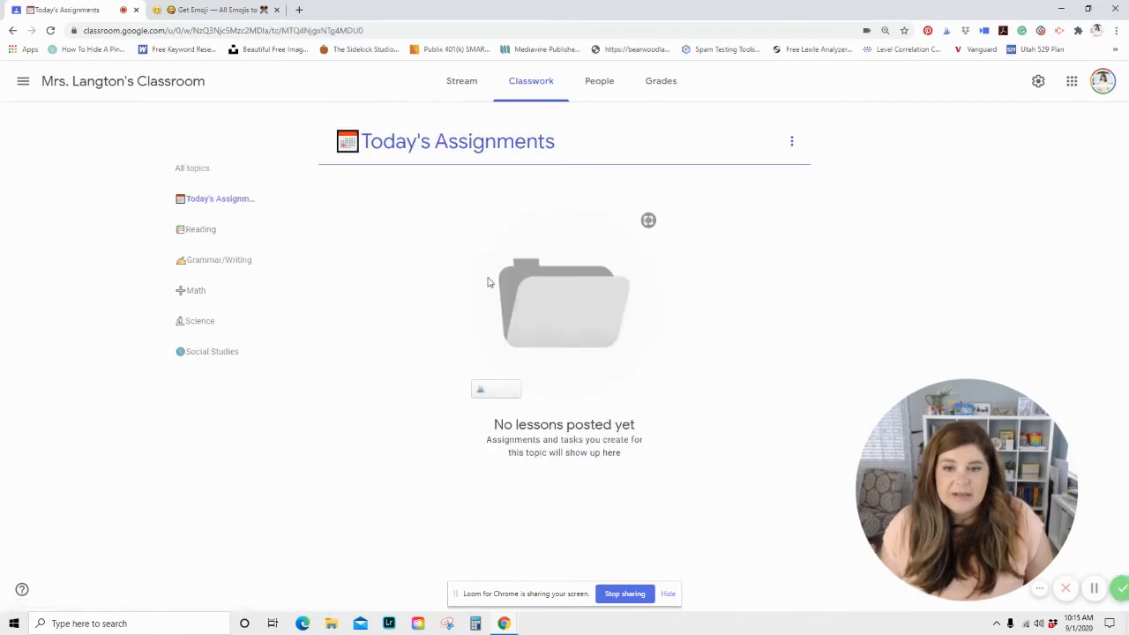
left_click(192, 168)
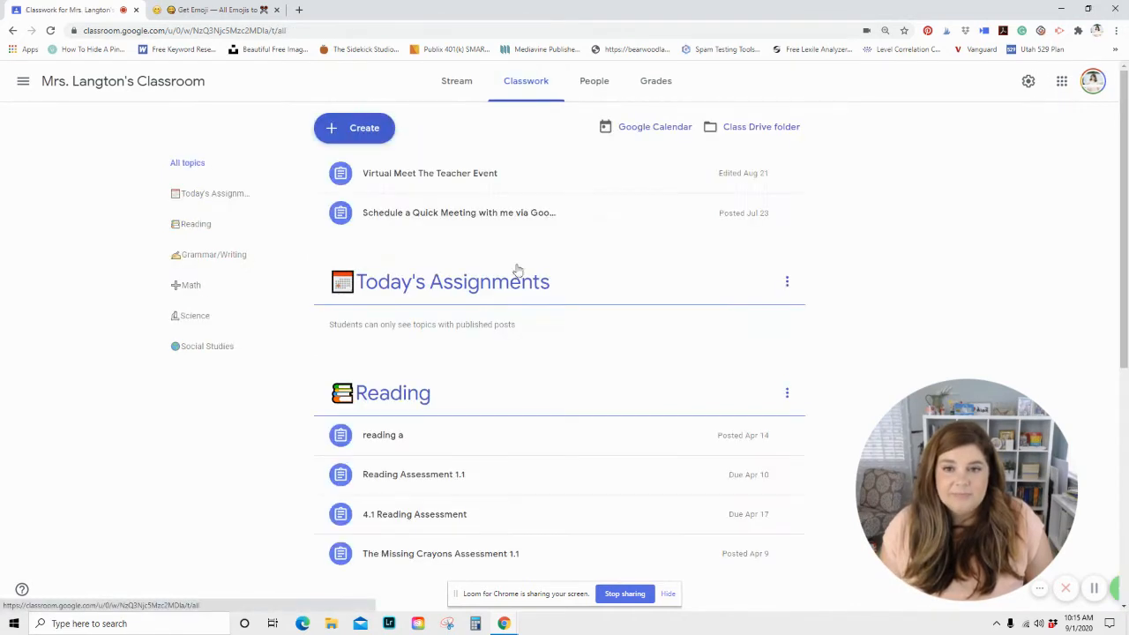
mouse_move(476, 380)
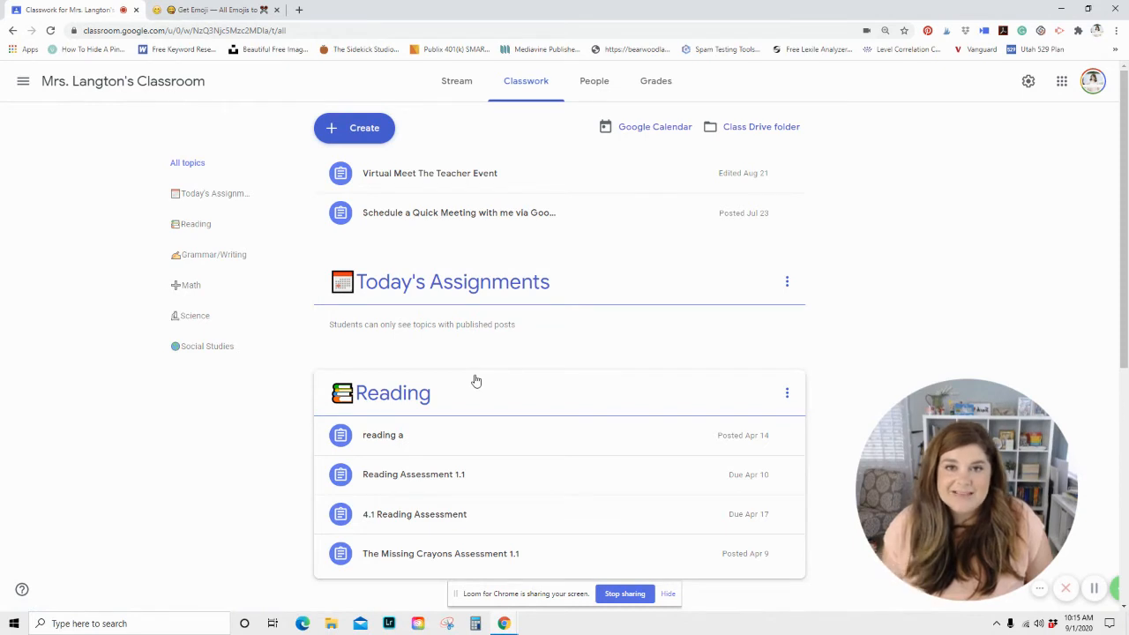
mouse_move(501, 461)
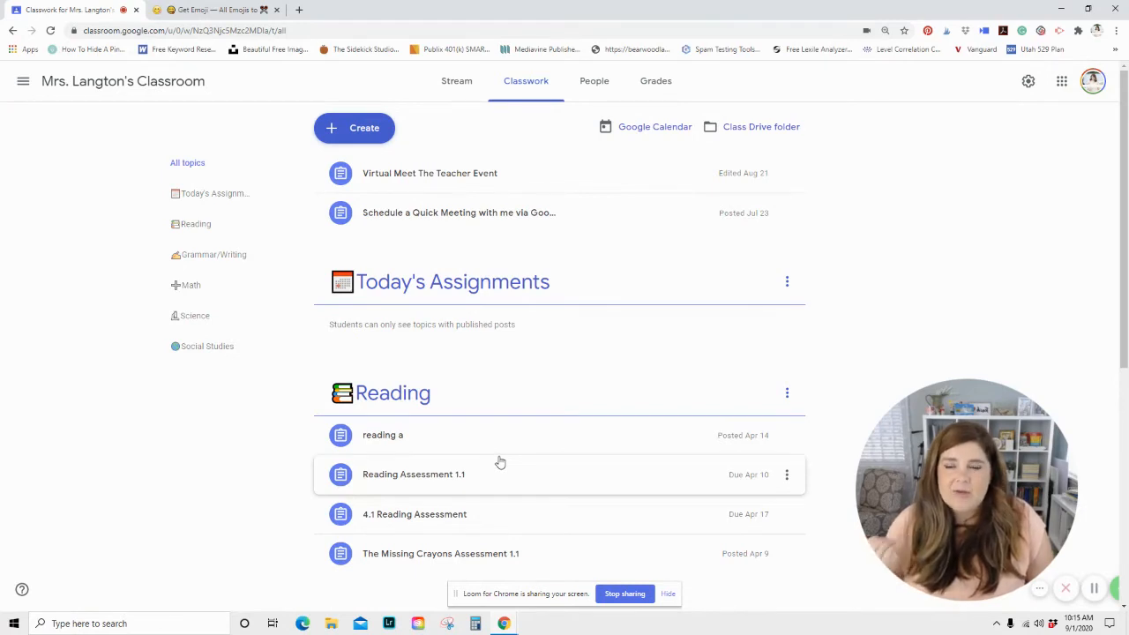
mouse_move(509, 460)
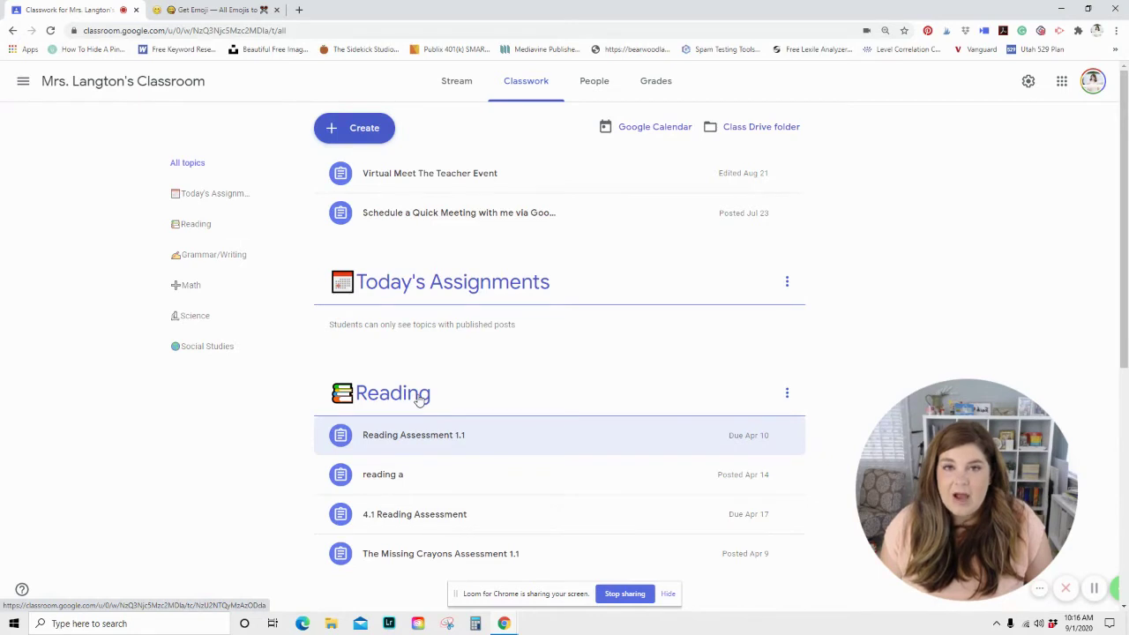
mouse_move(419, 401)
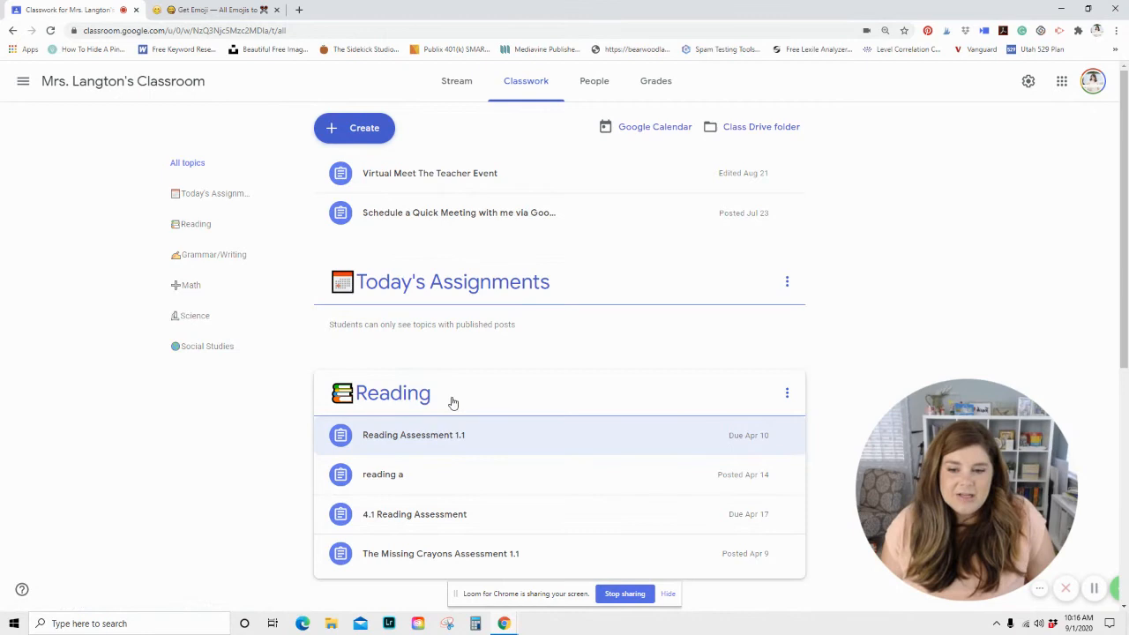
scroll("down", 3)
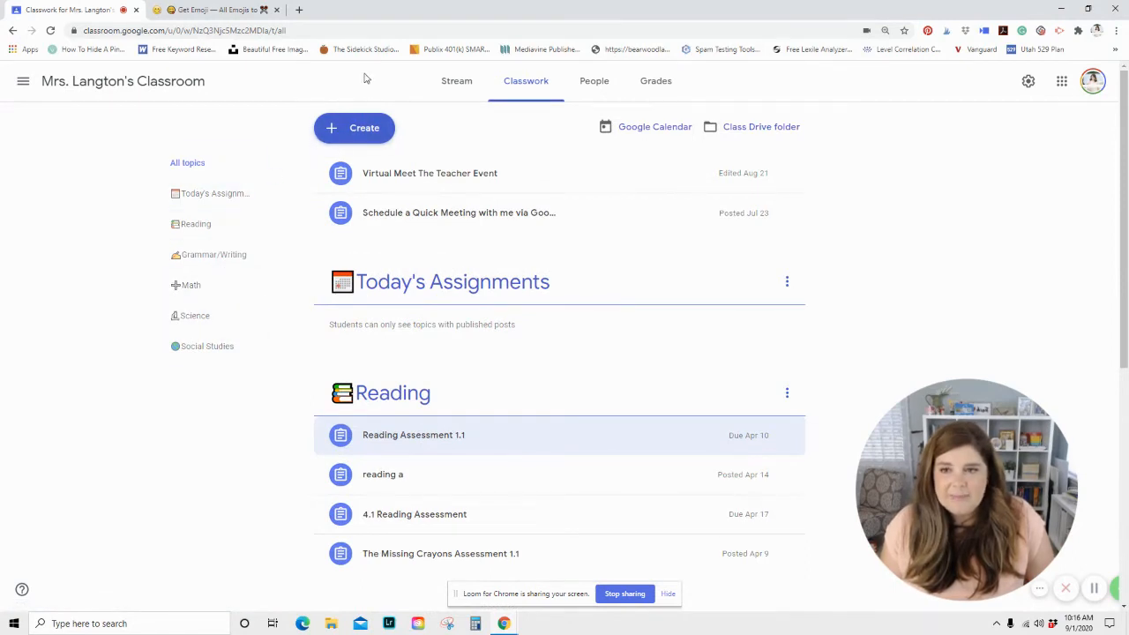
Create a new topic named Art via Create > Topic and add it
left_click(354, 128)
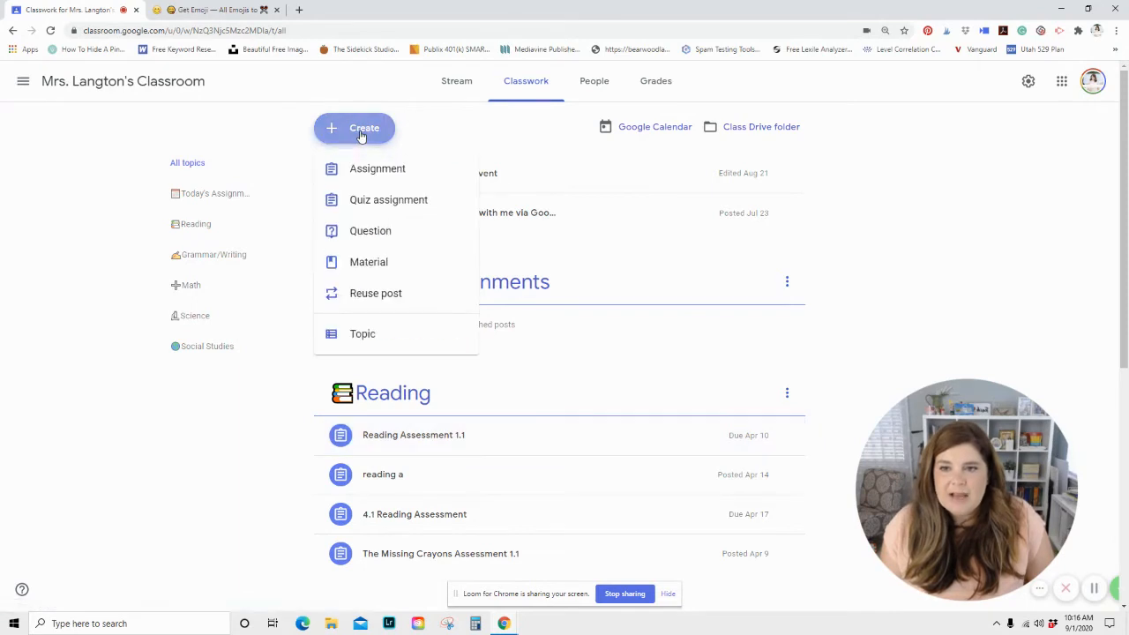
left_click(362, 334)
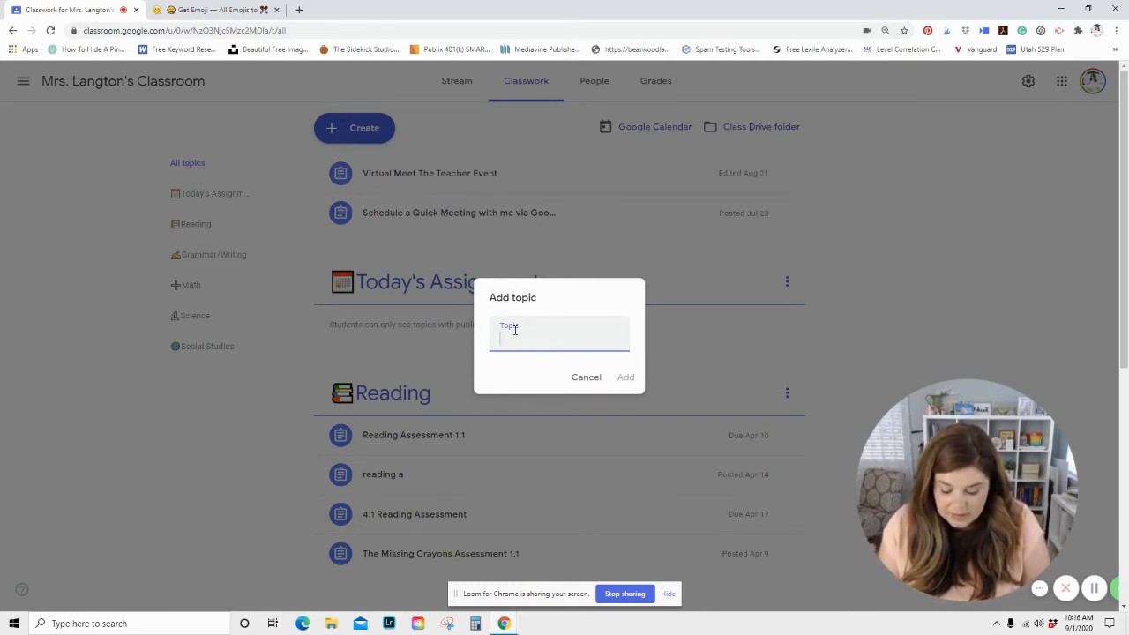
type("Art")
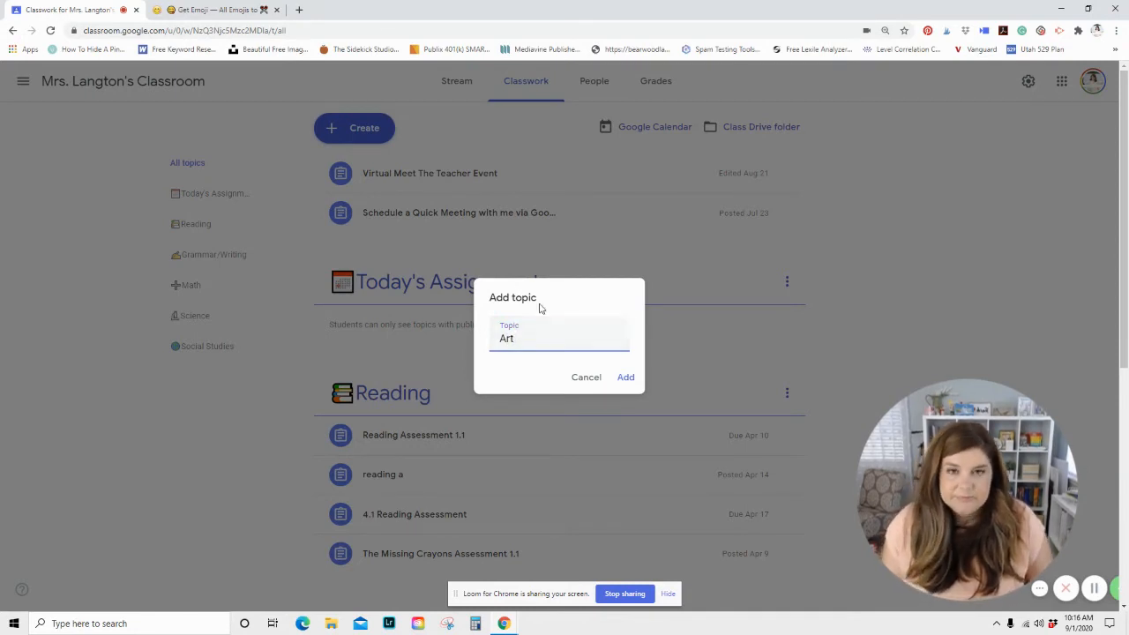
left_click(626, 377)
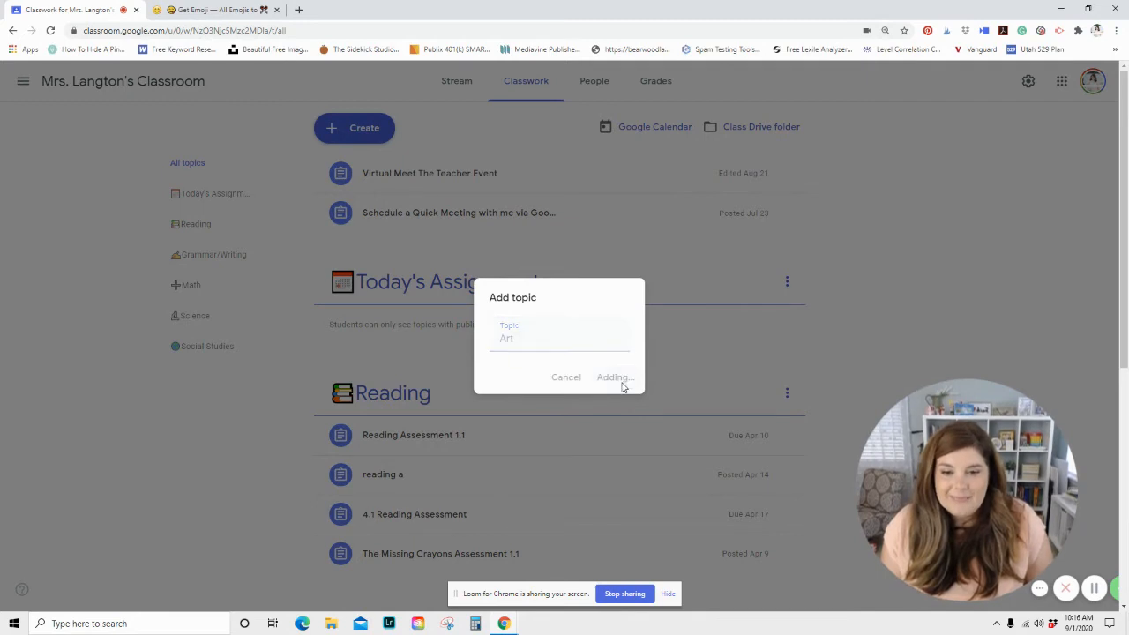
left_click(613, 376)
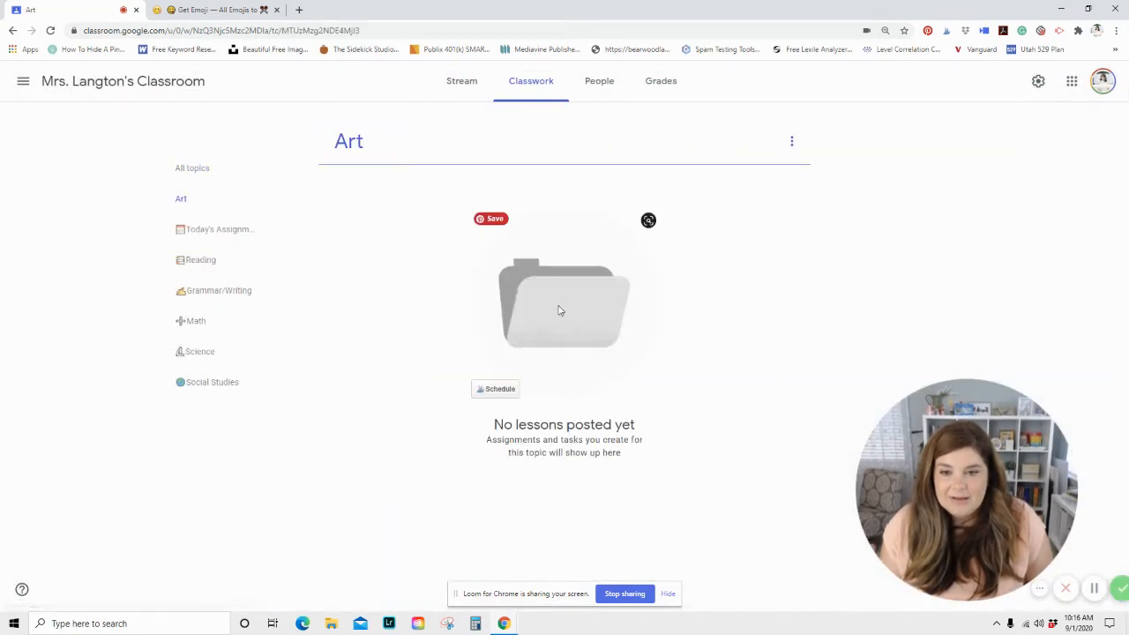
Bring up the Rename dialog for the Art topic from its three-dot menu
left_click(791, 142)
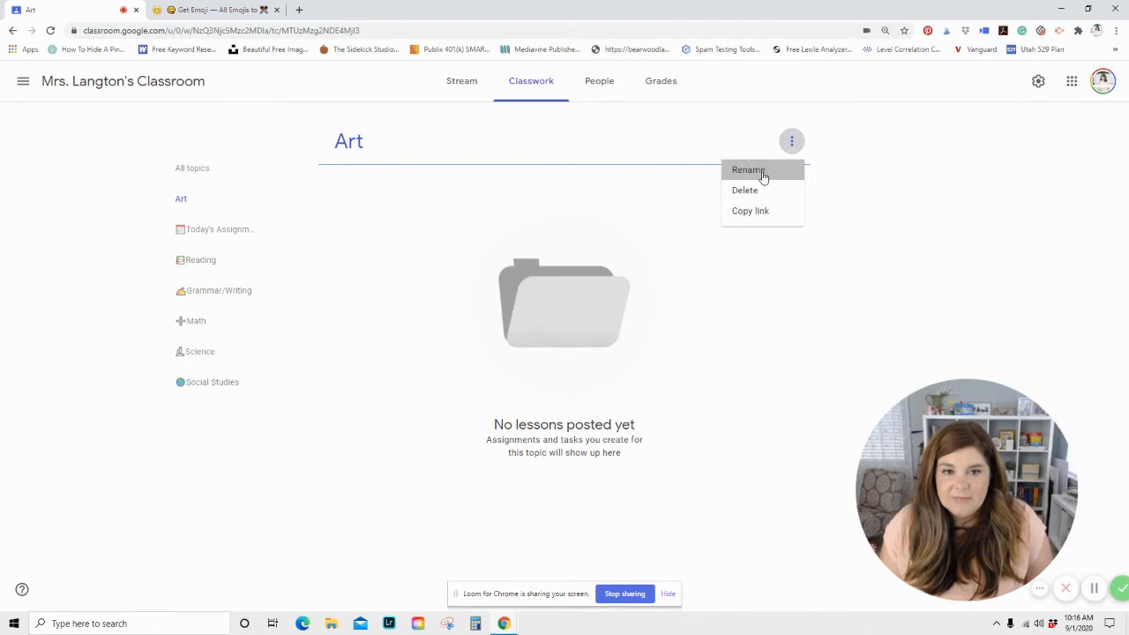
left_click(749, 170)
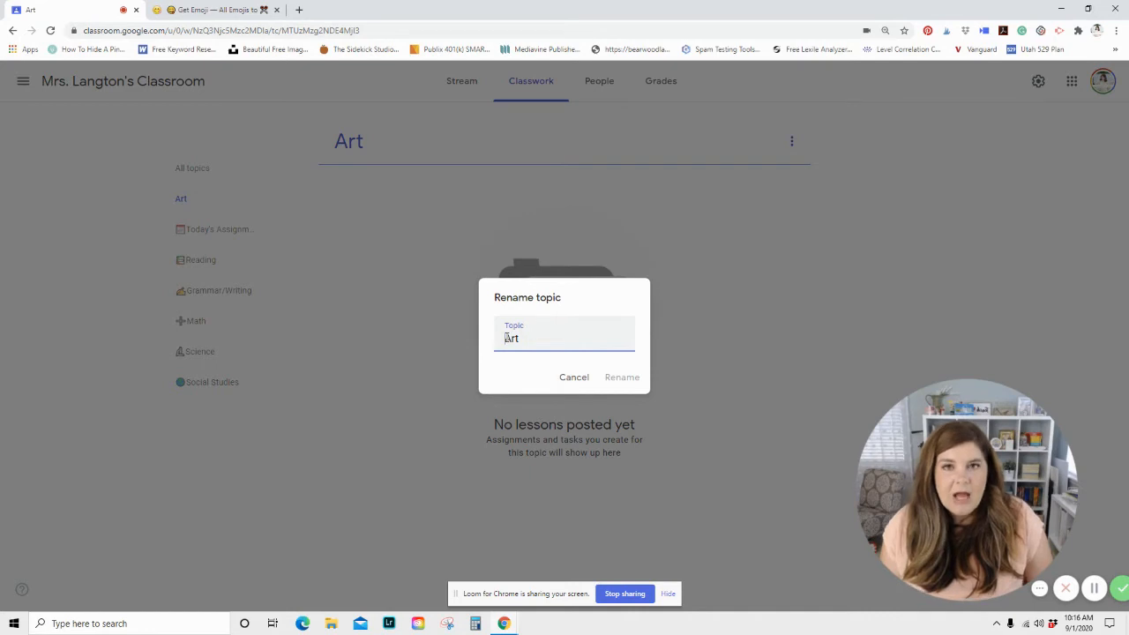
Insert an artist palette emoji before 'Art' in the topic name via the emoji picker
right_click(512, 337)
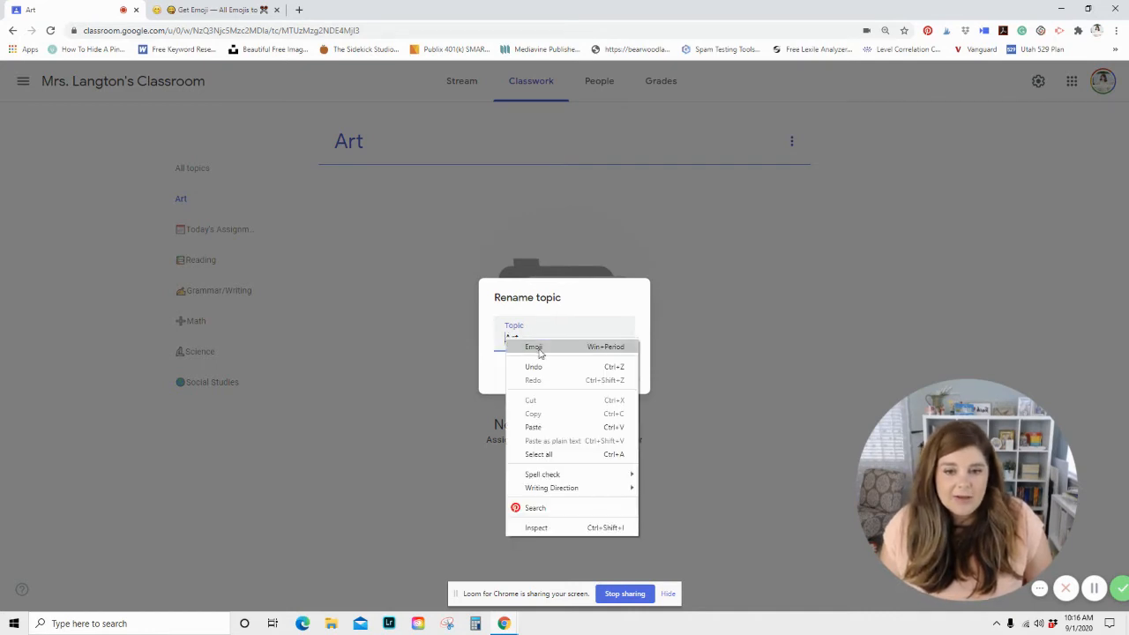
left_click(534, 347)
type("art")
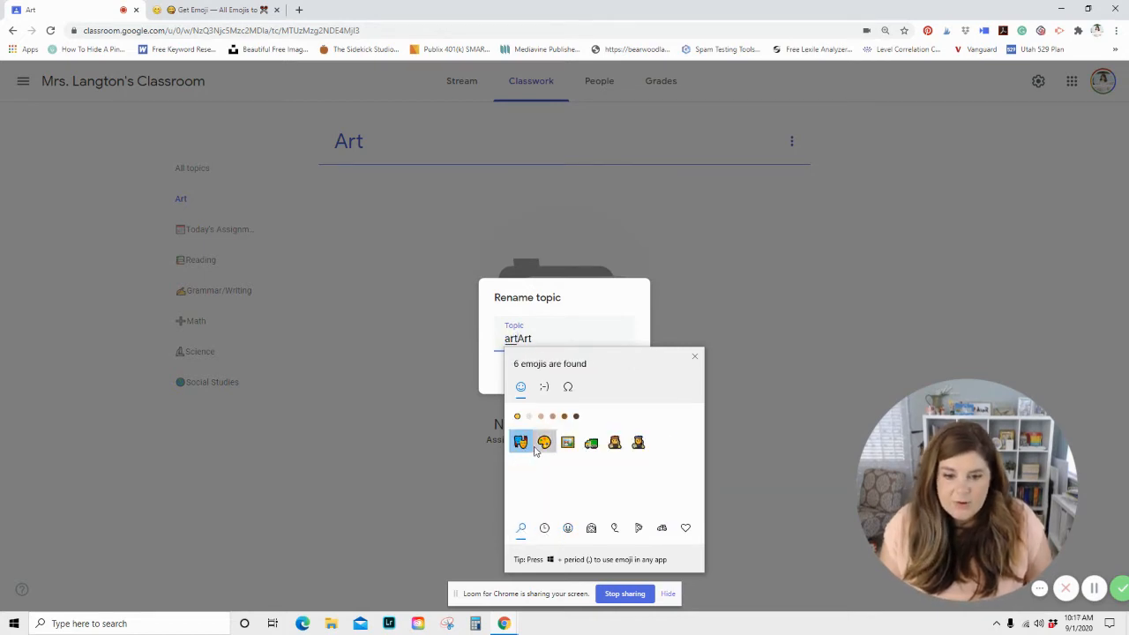
left_click(543, 442)
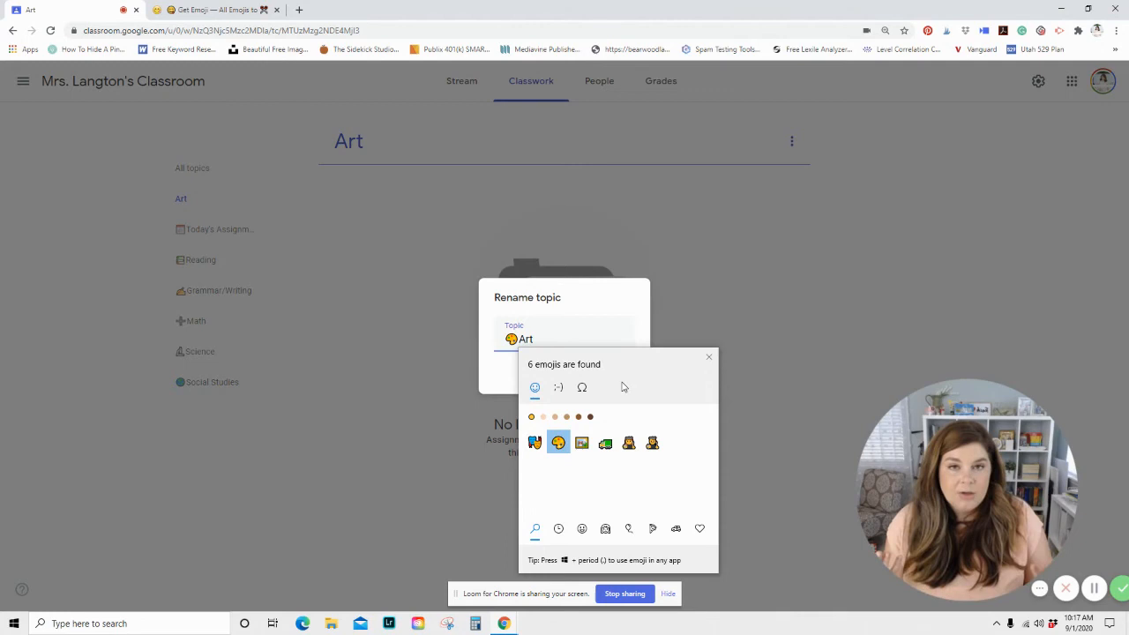
mouse_move(624, 594)
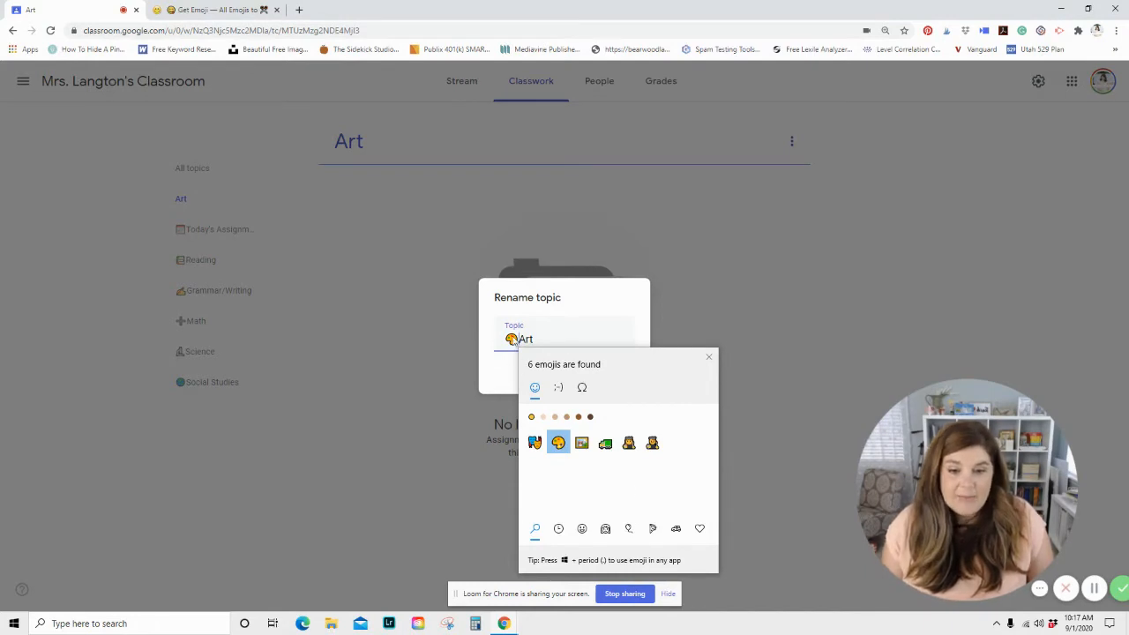
left_click(708, 356)
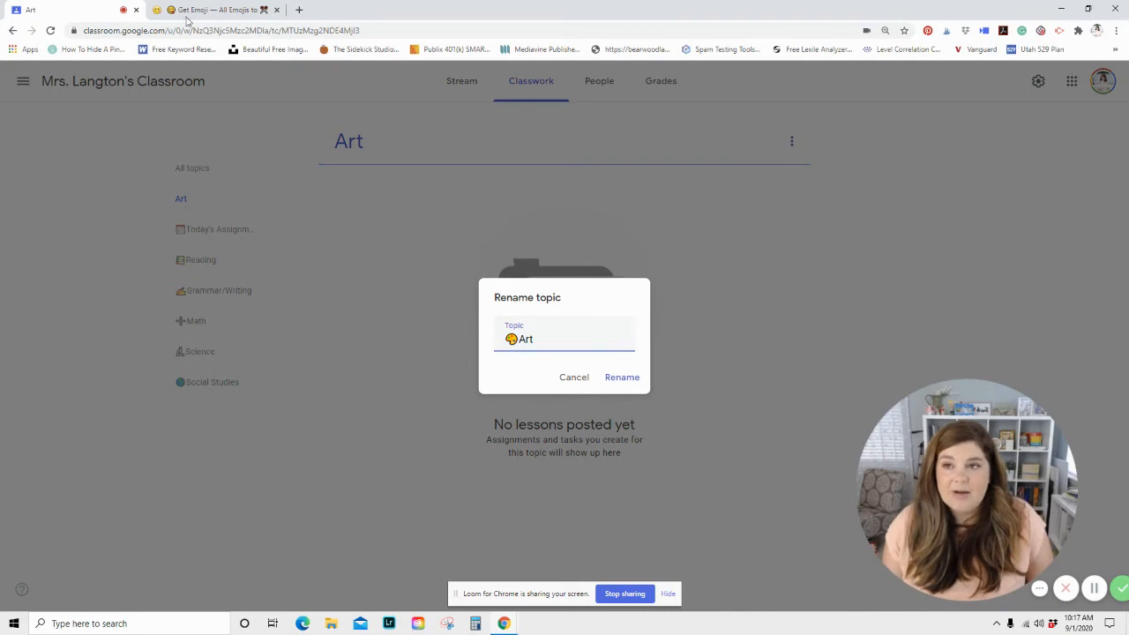
In Emojipedia, open the Artist Palette emoji from the 'art' results and copy it
left_click(219, 10)
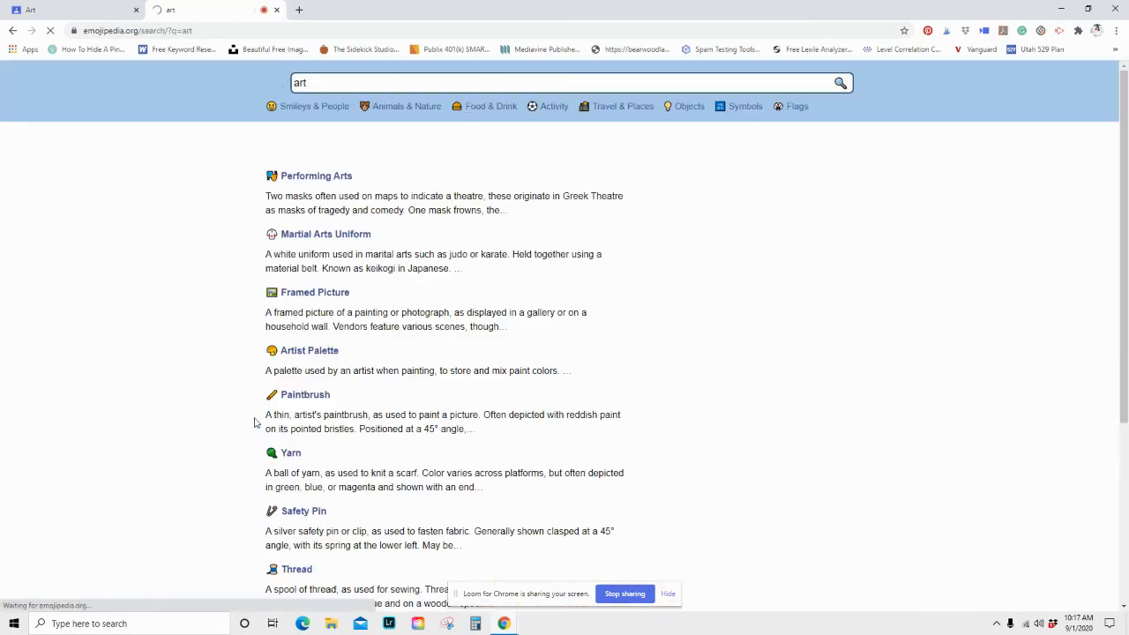
scroll("down", 3)
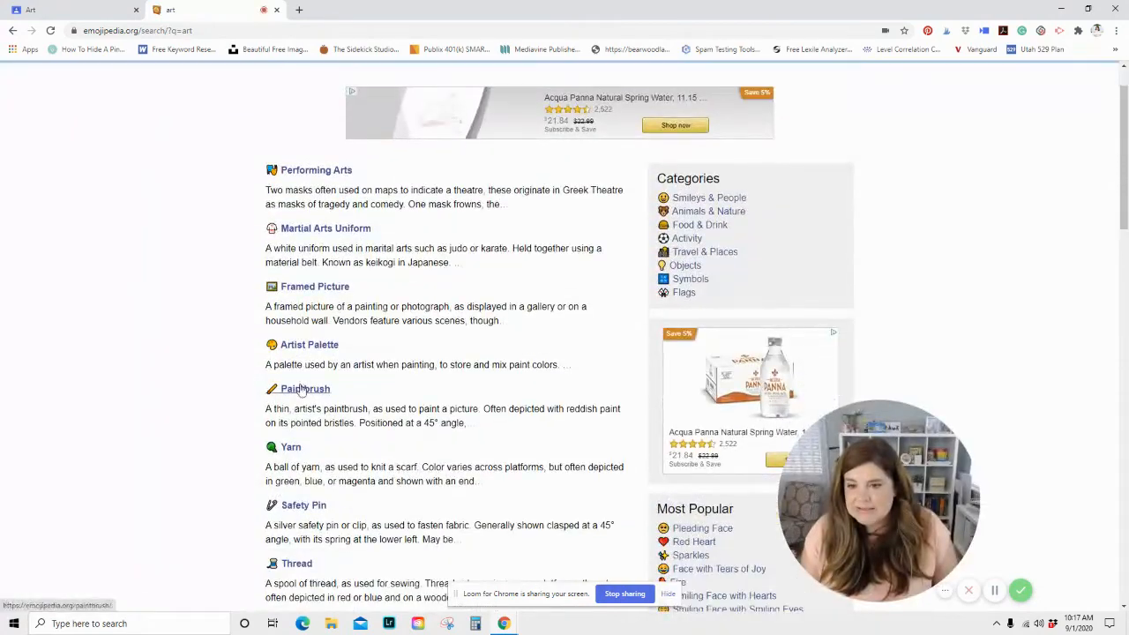
left_click(309, 344)
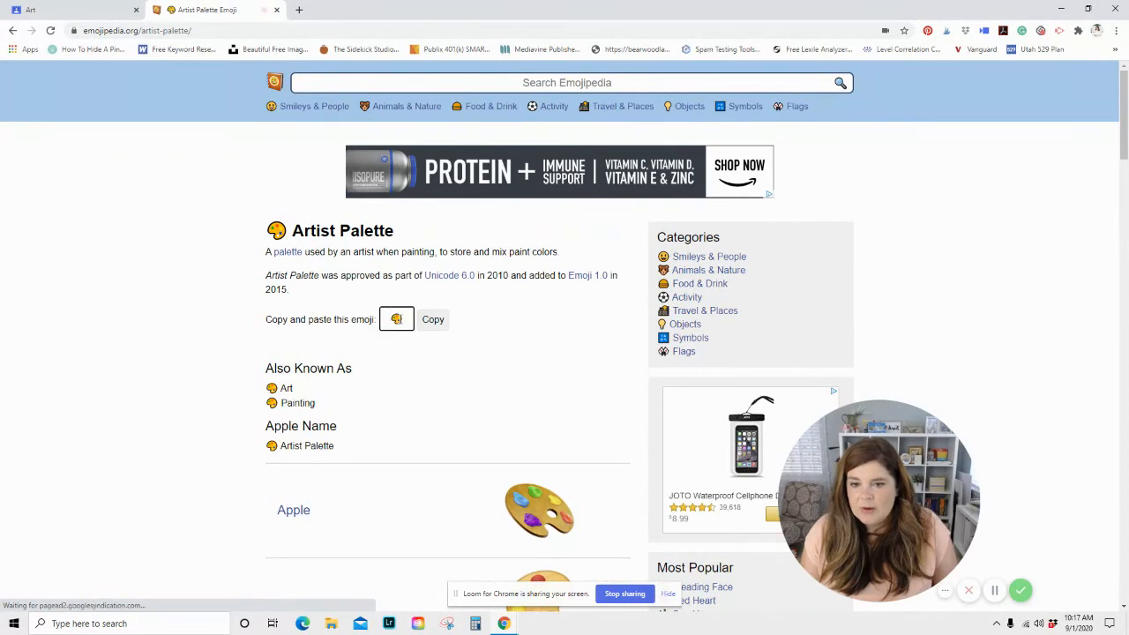
left_click(433, 319)
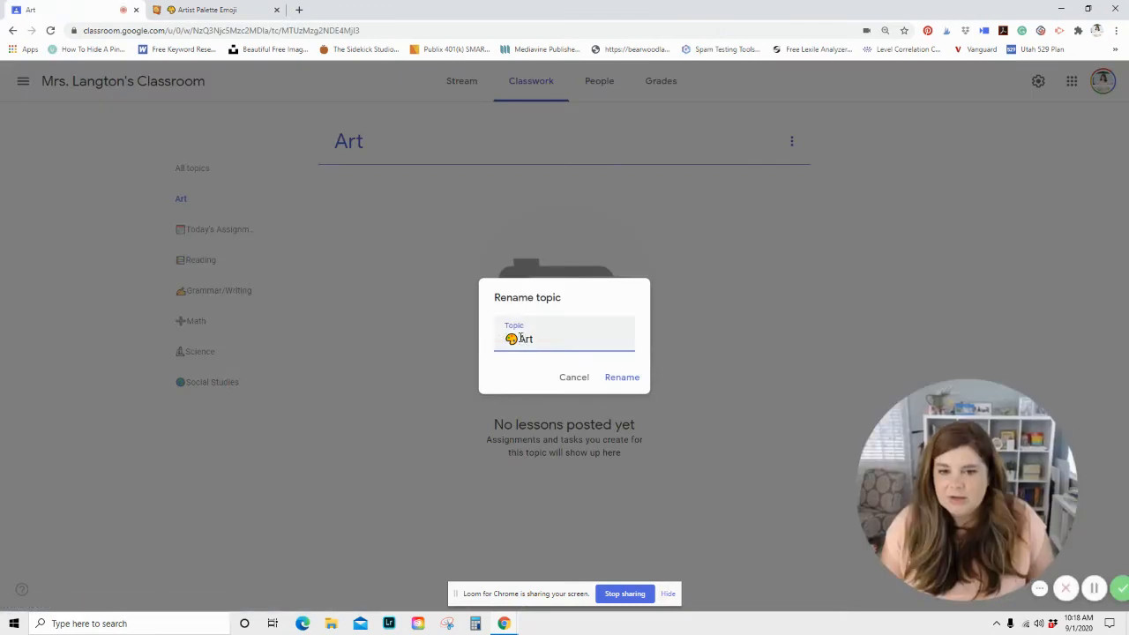
Paste the 🎨 emoji before 'Art' and save the renamed topic
type("🎨")
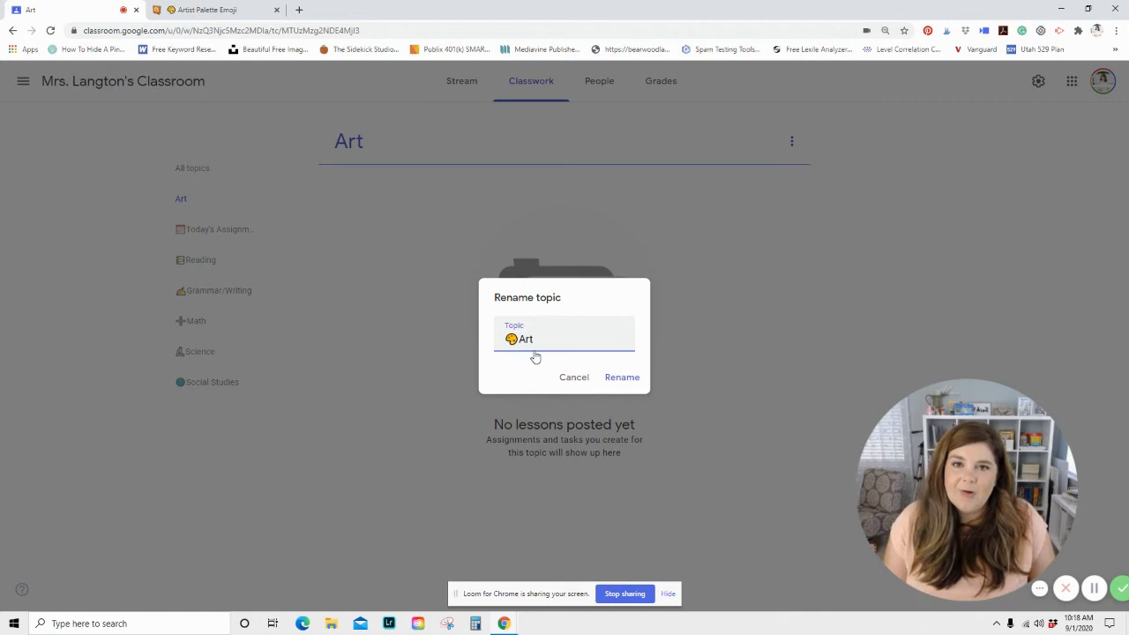
left_click(622, 377)
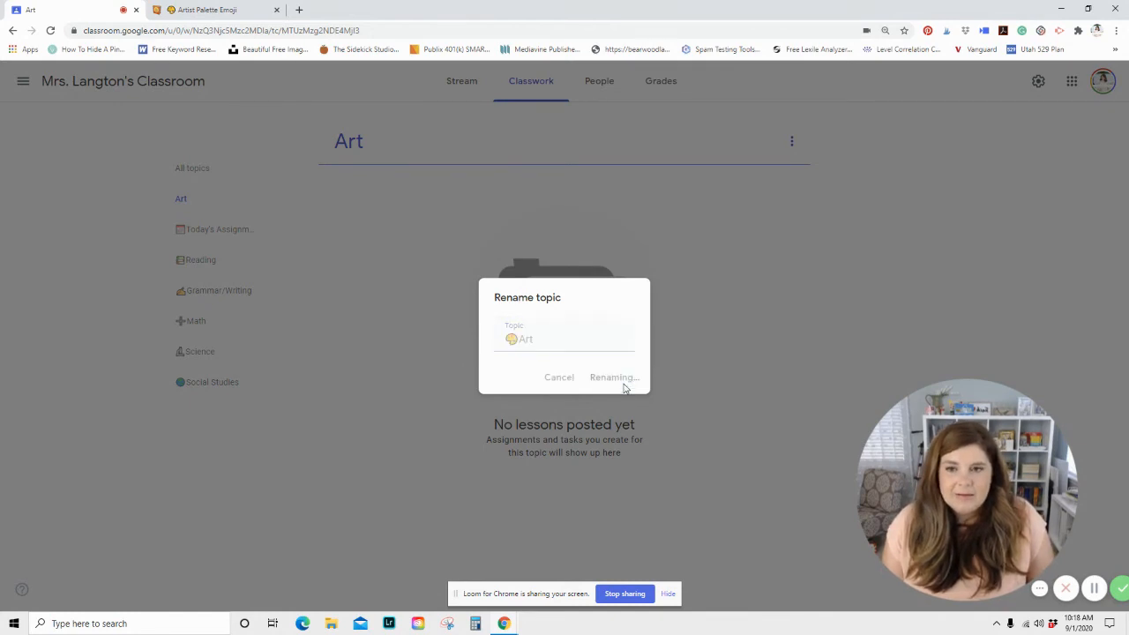
left_click(614, 376)
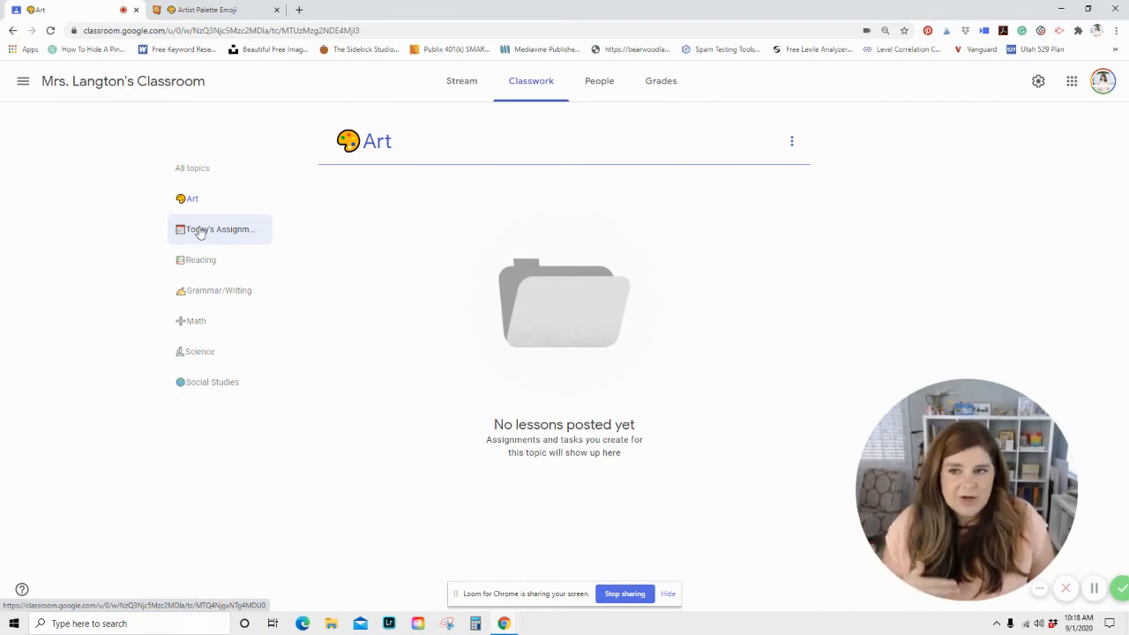
mouse_move(203, 259)
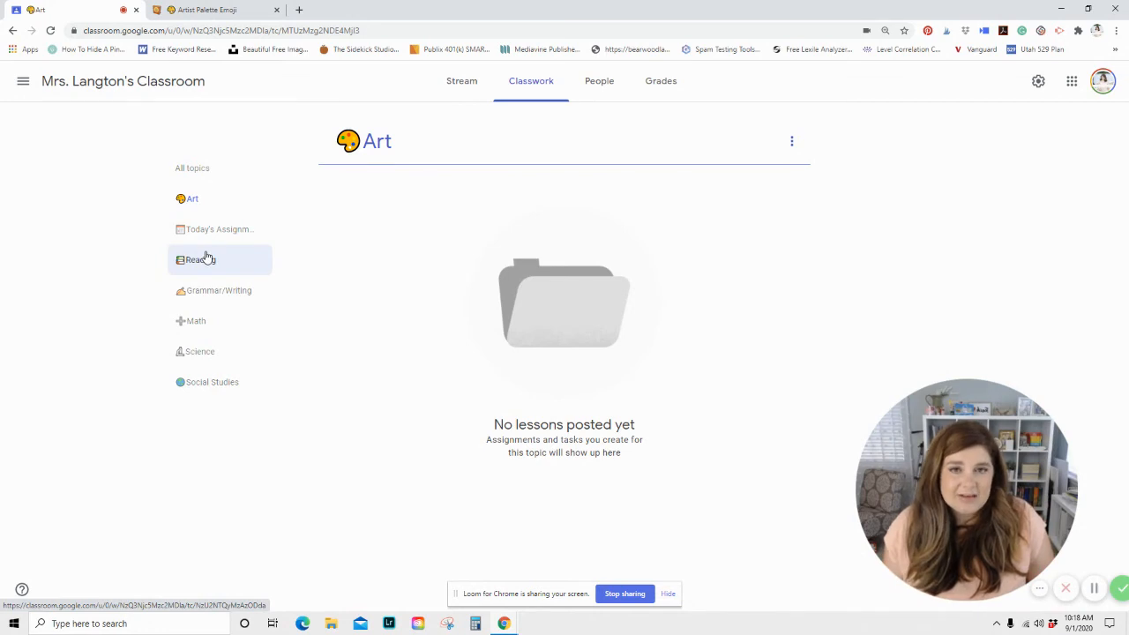
left_click(198, 259)
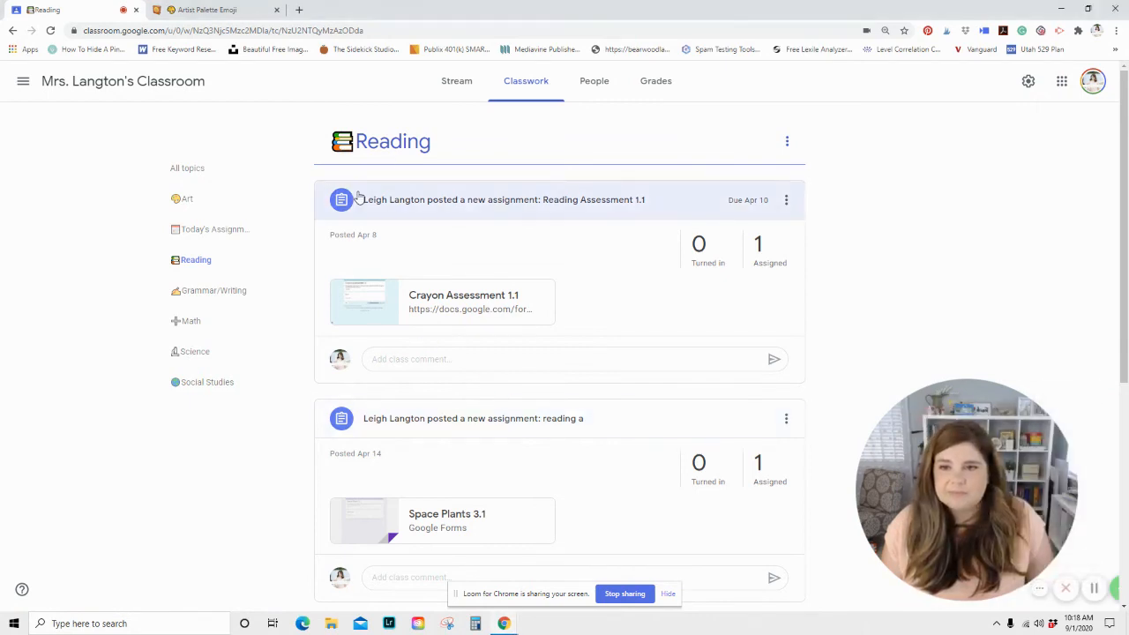
mouse_move(227, 286)
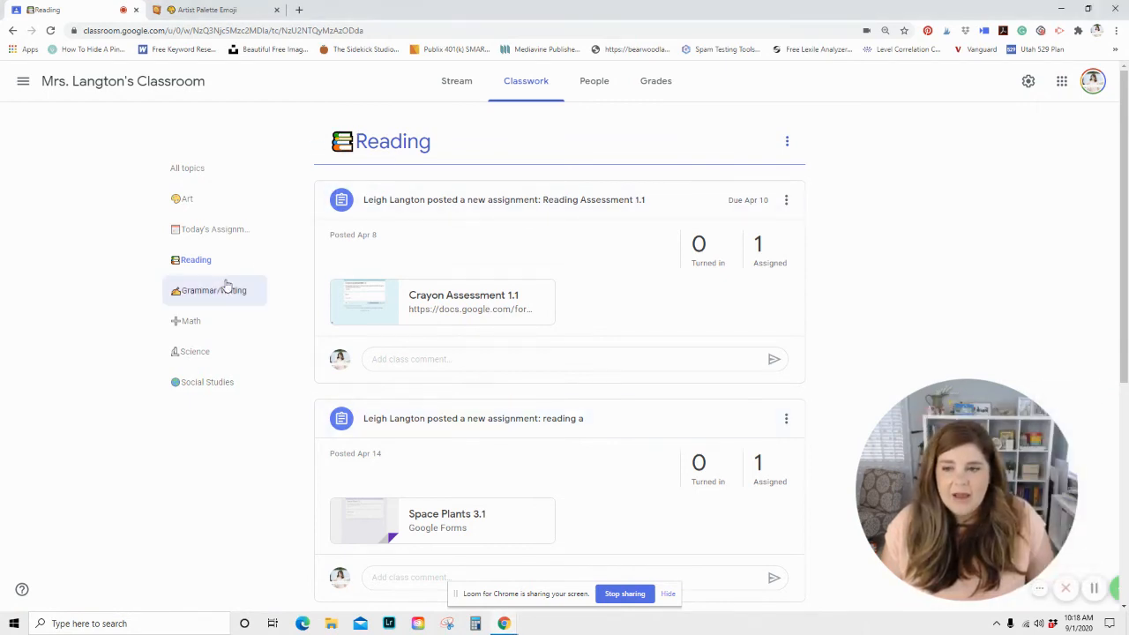
left_click(213, 290)
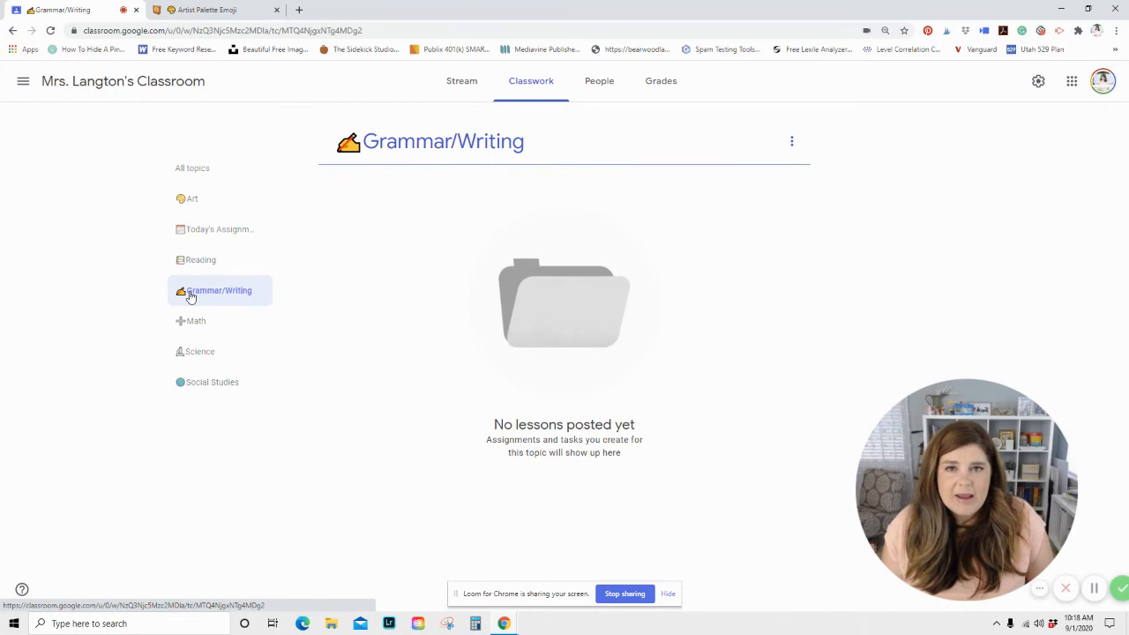
mouse_move(192, 325)
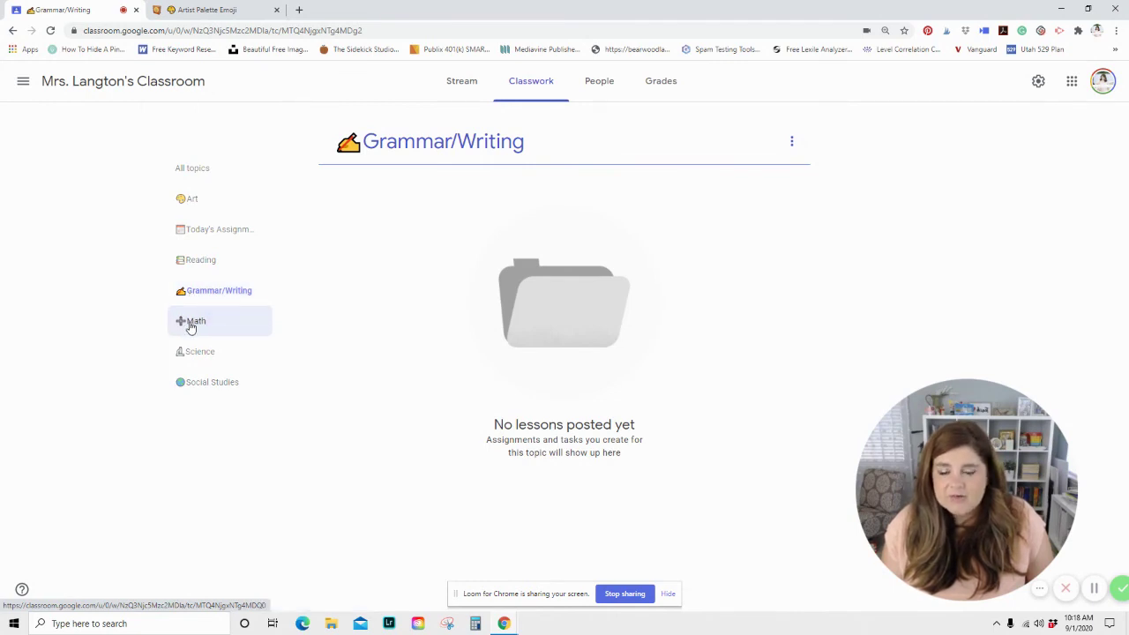
left_click(195, 321)
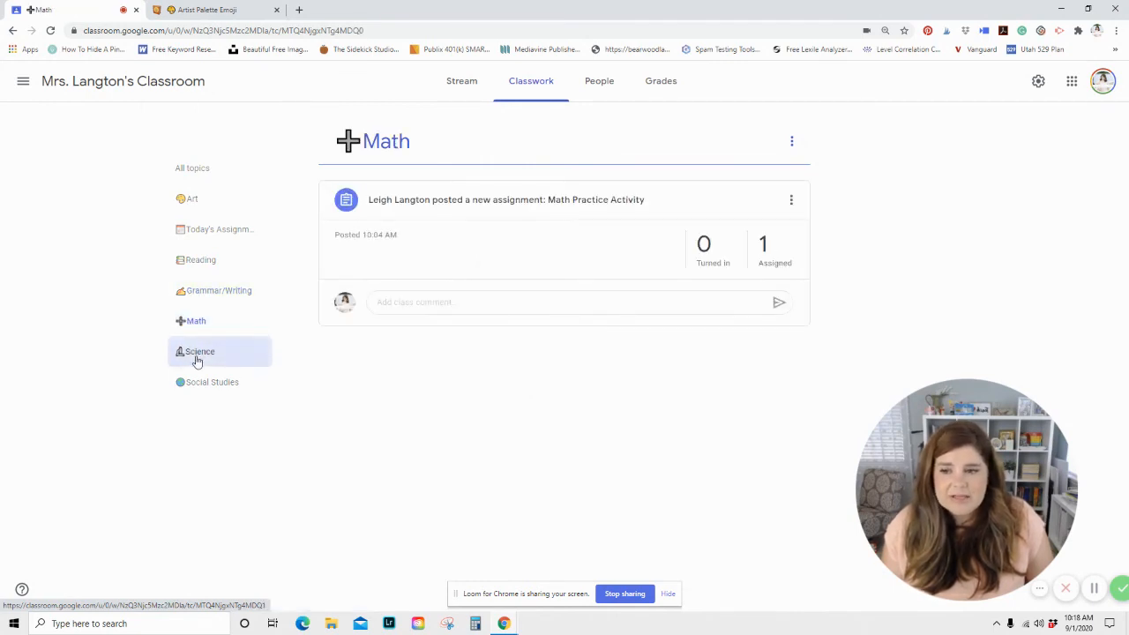
left_click(200, 351)
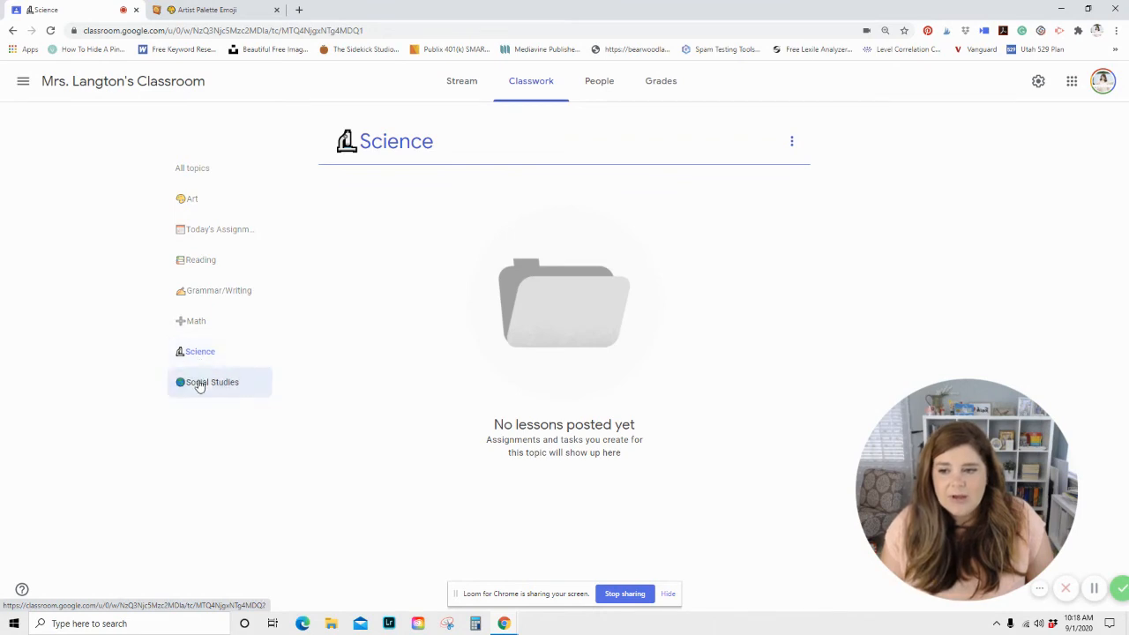
left_click(212, 382)
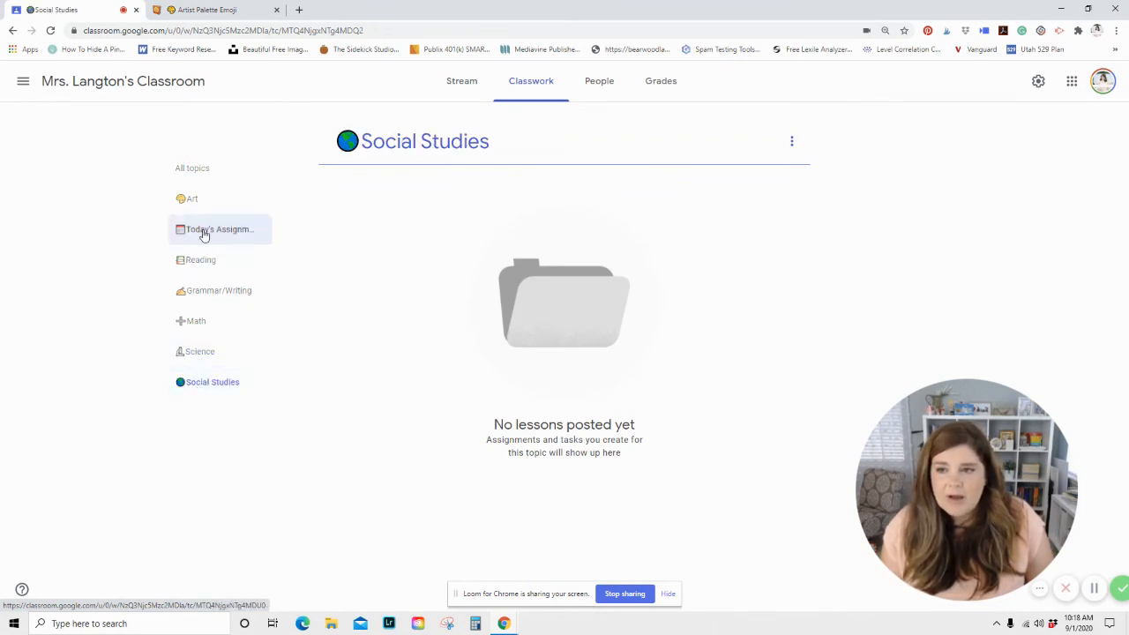
left_click(193, 199)
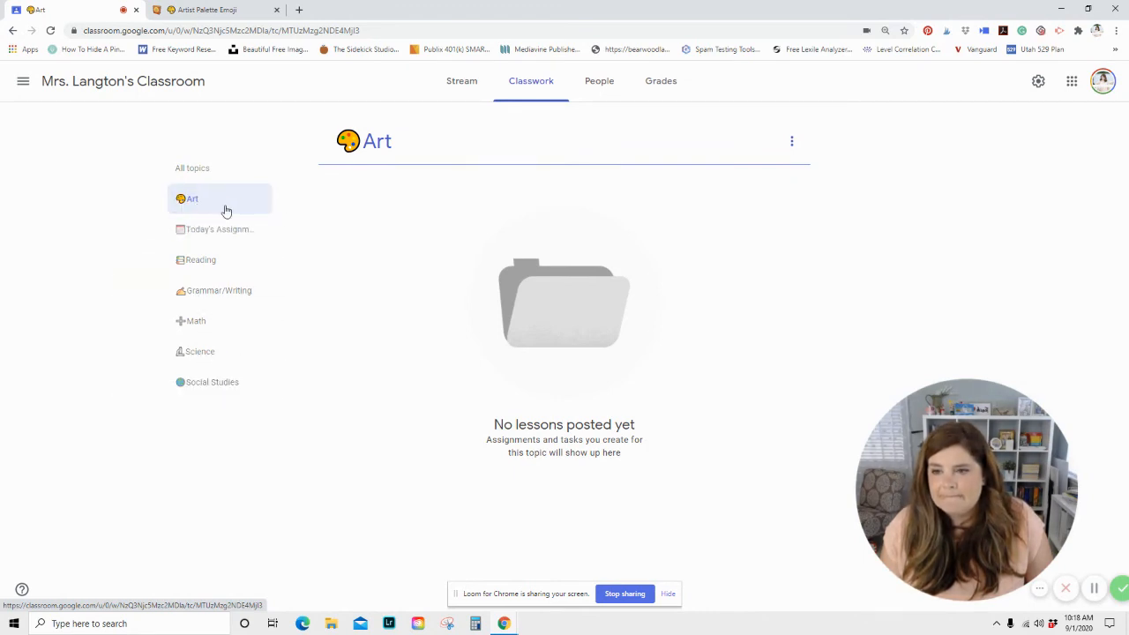
mouse_move(198, 220)
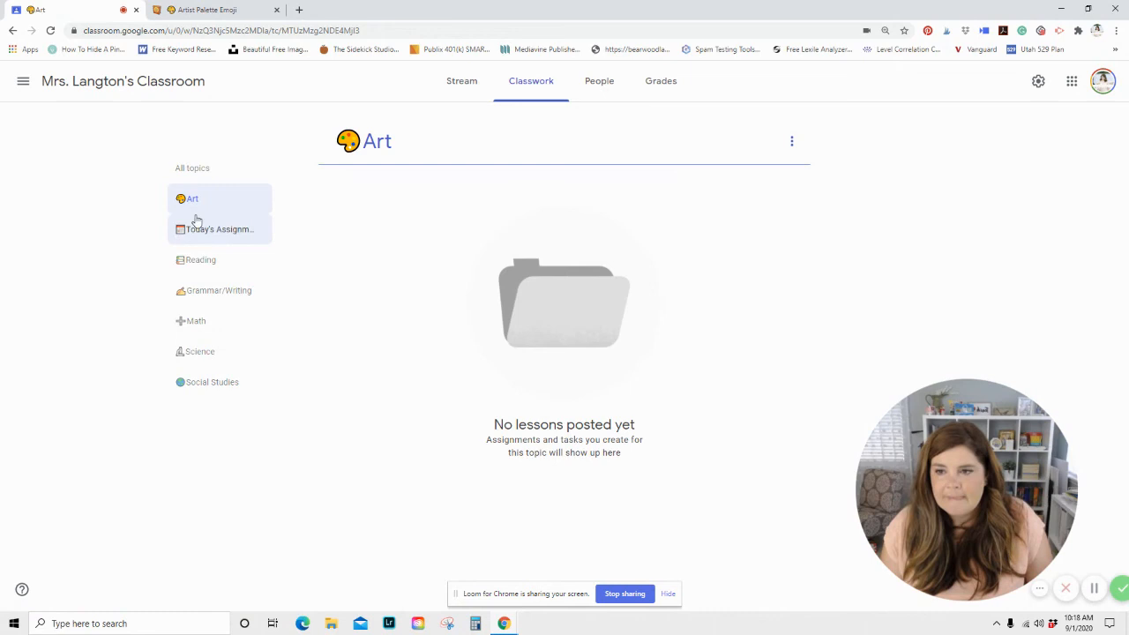
Delete the Art topic via its three-dot menu and confirm, leaving the other topics
left_click(792, 141)
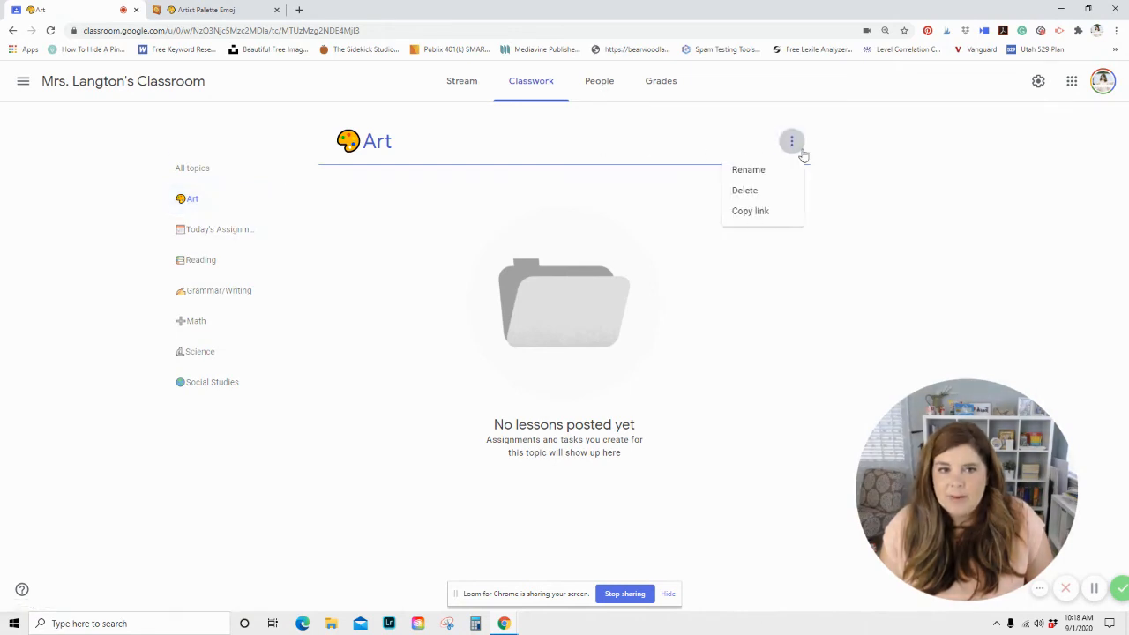
mouse_move(745, 190)
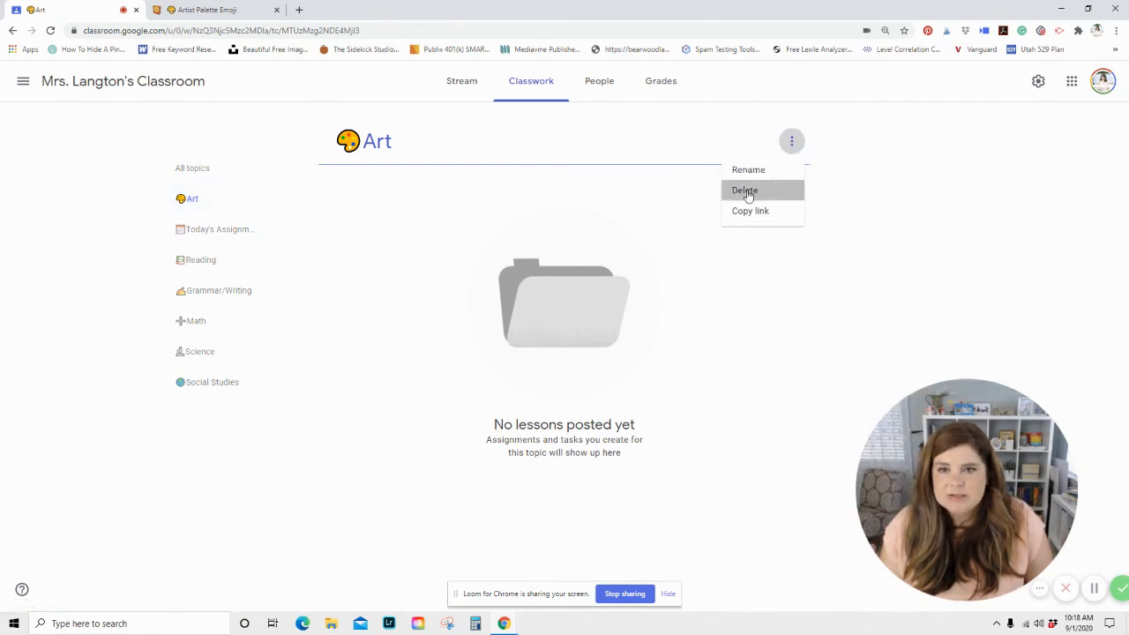
left_click(744, 190)
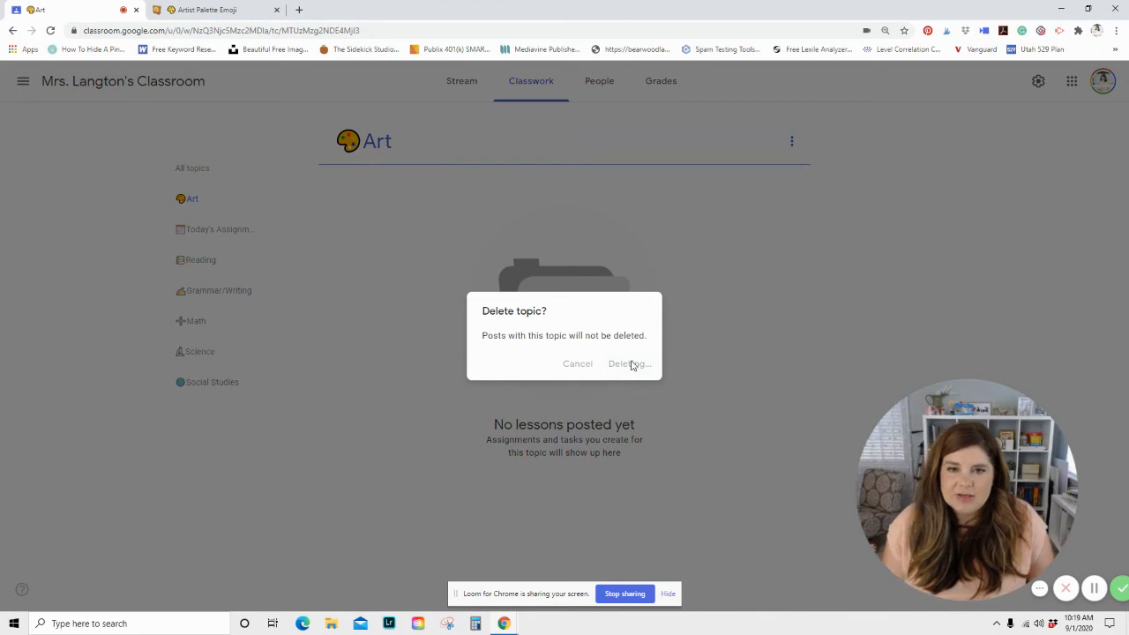
left_click(629, 364)
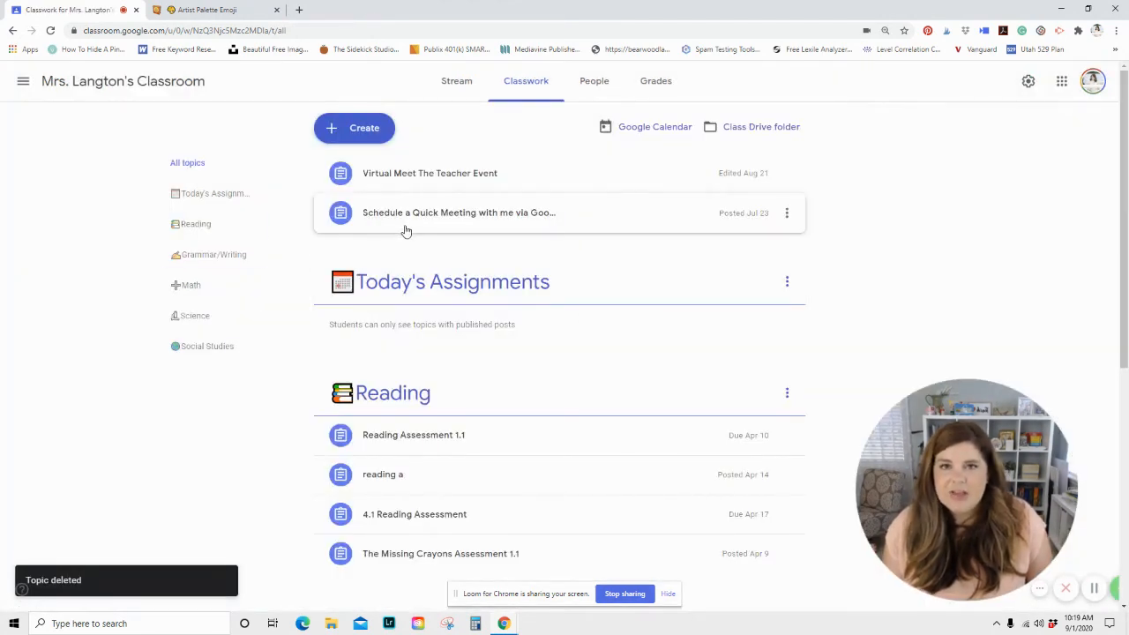
scroll("down", 3)
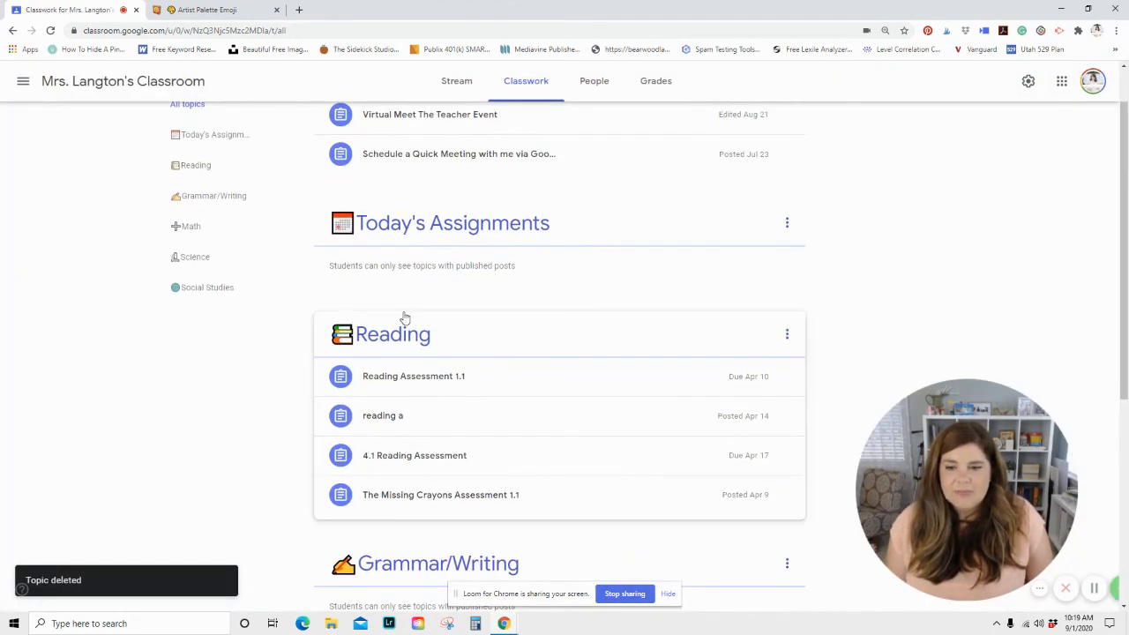
scroll("up", 3)
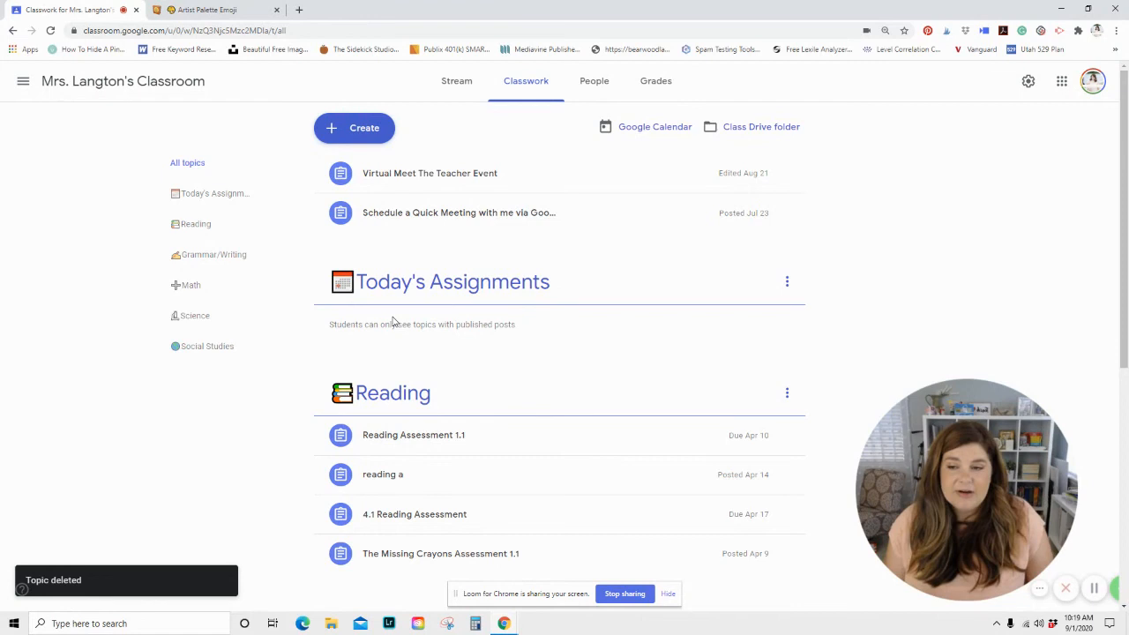
mouse_move(169, 224)
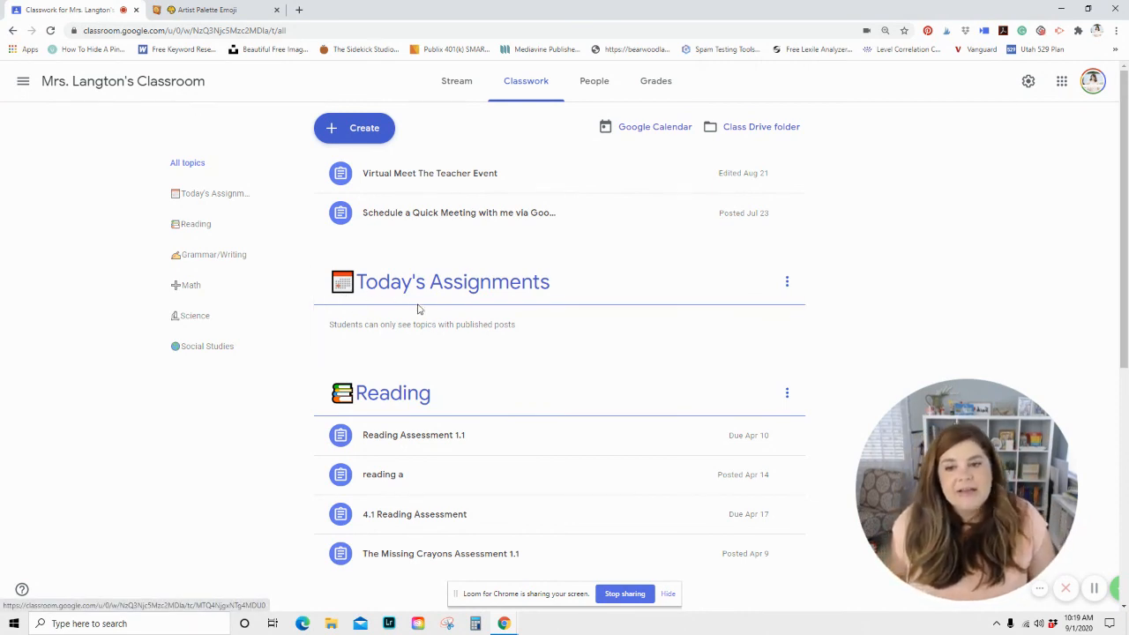
left_click(214, 193)
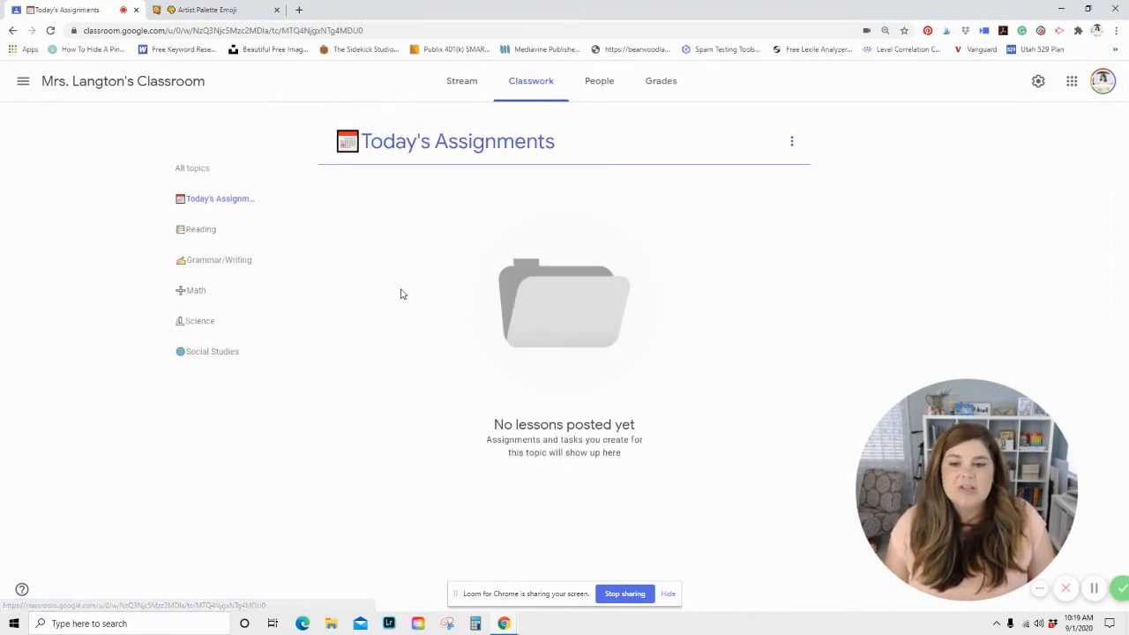
mouse_move(461, 208)
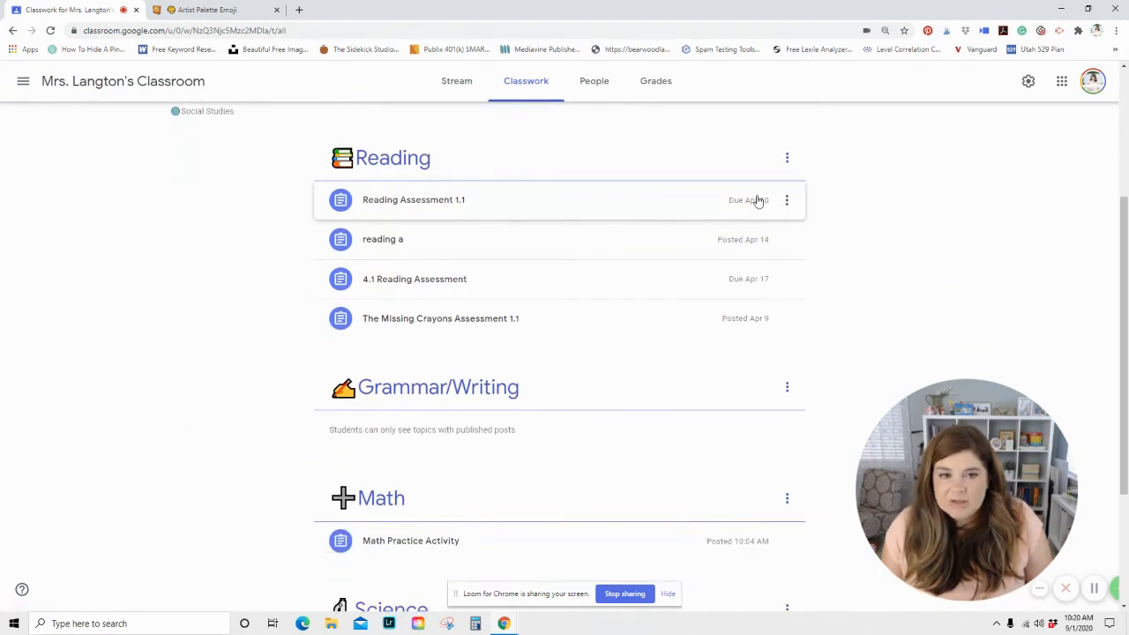
scroll("down", 3)
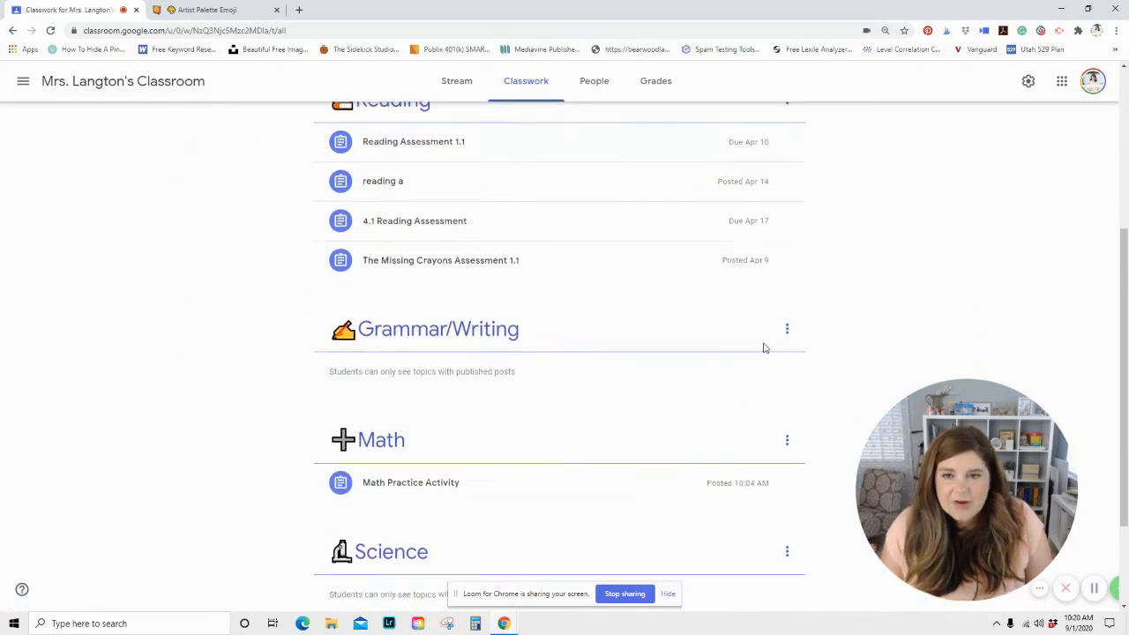